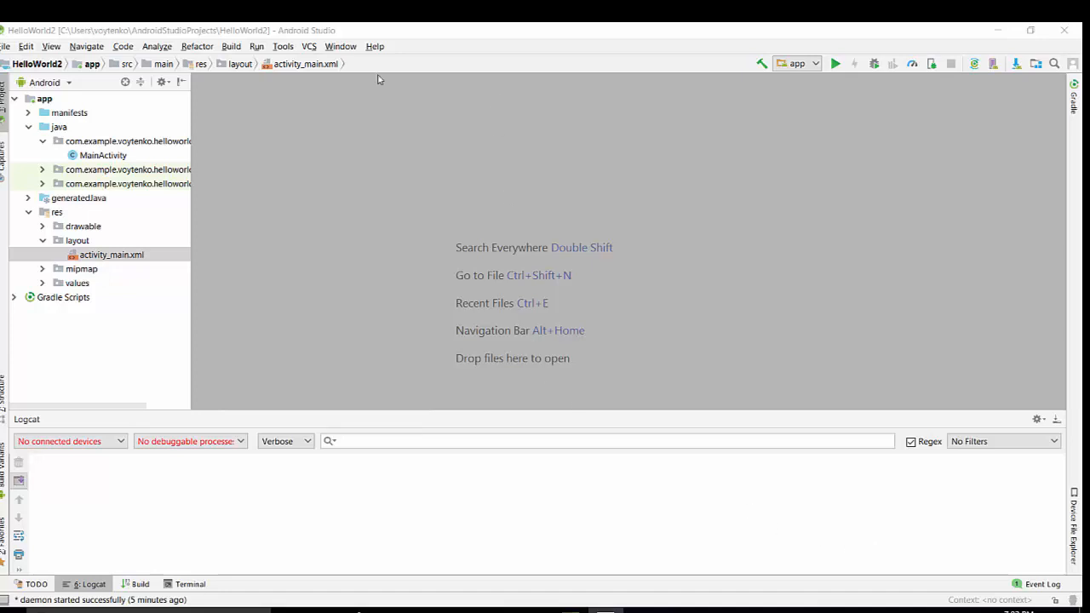
mouse_move(330, 46)
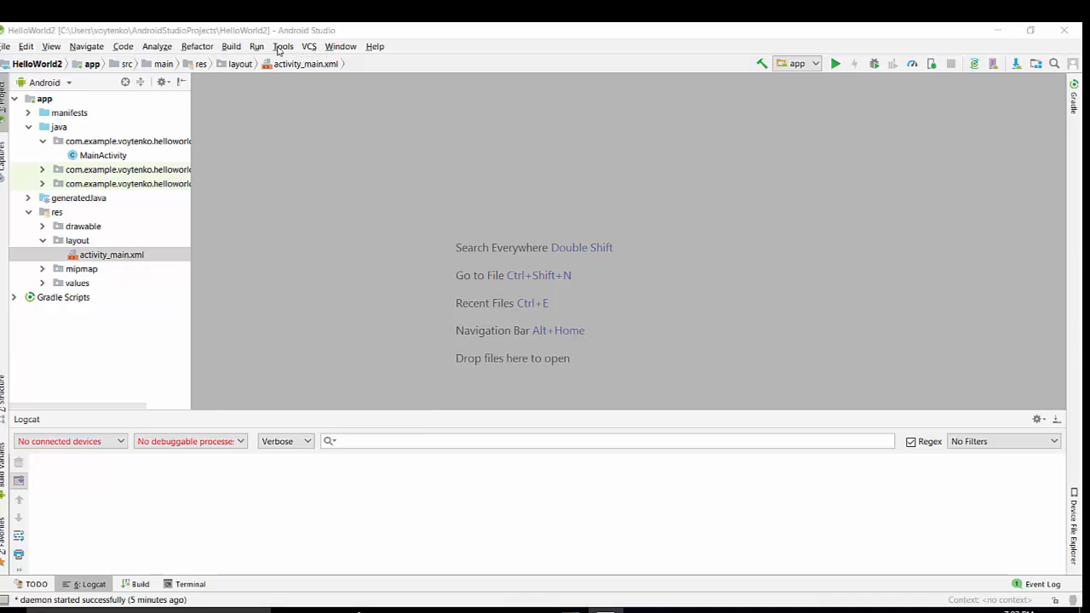
Review the installed SDK tools in the SDK Manager from the Tools menu, then close it
click(282, 46)
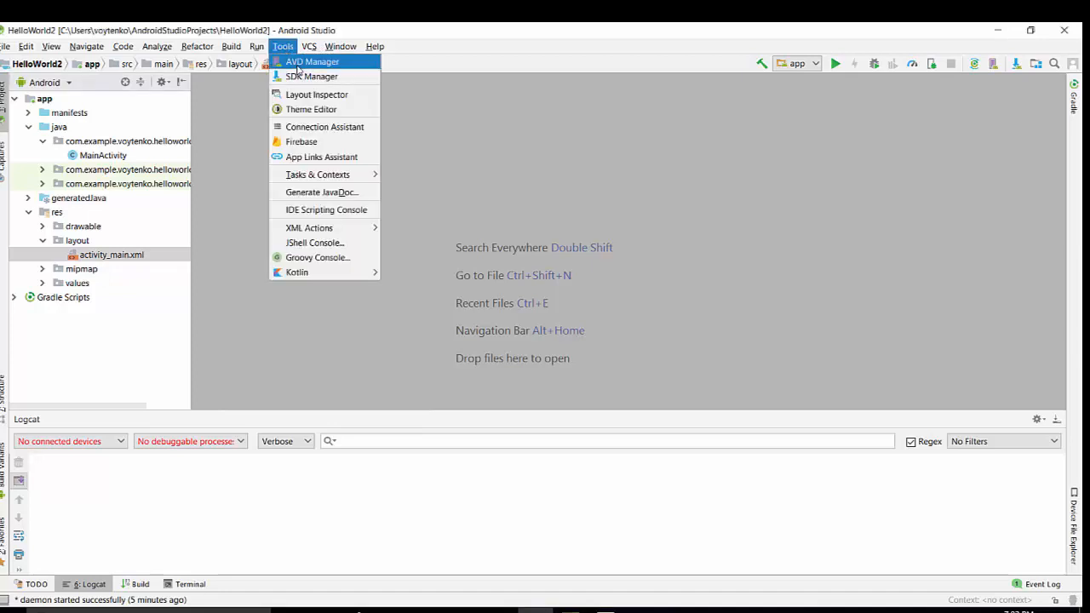
mouse_move(313, 76)
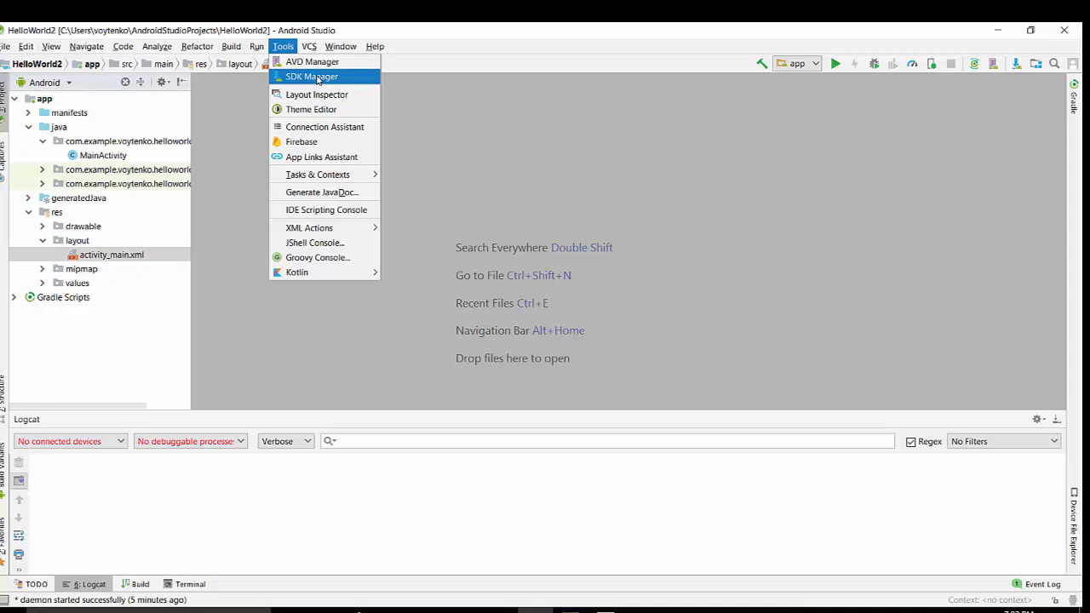
click(311, 77)
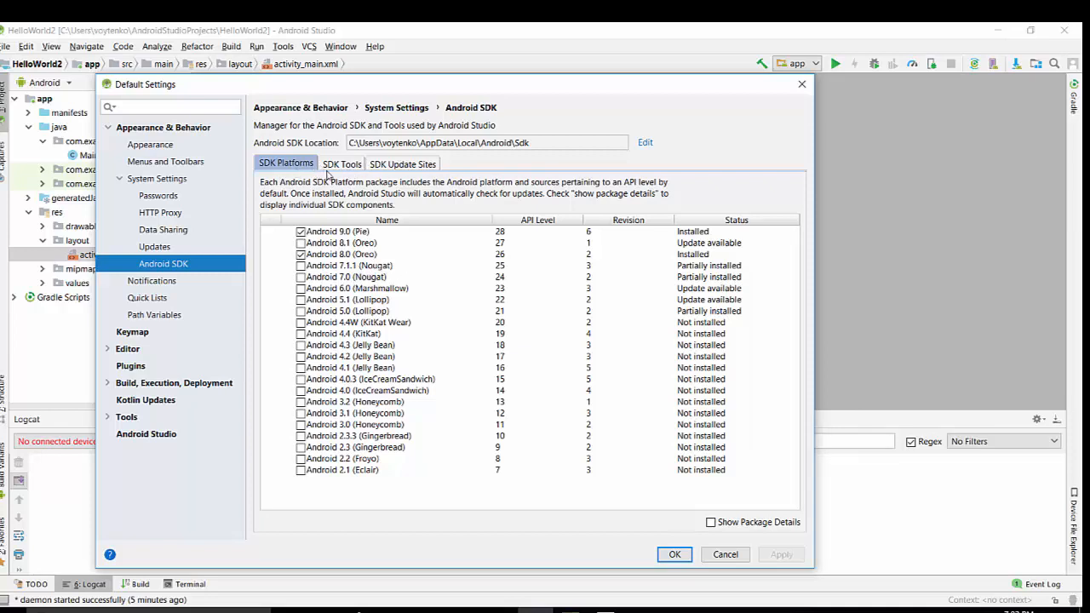
click(341, 164)
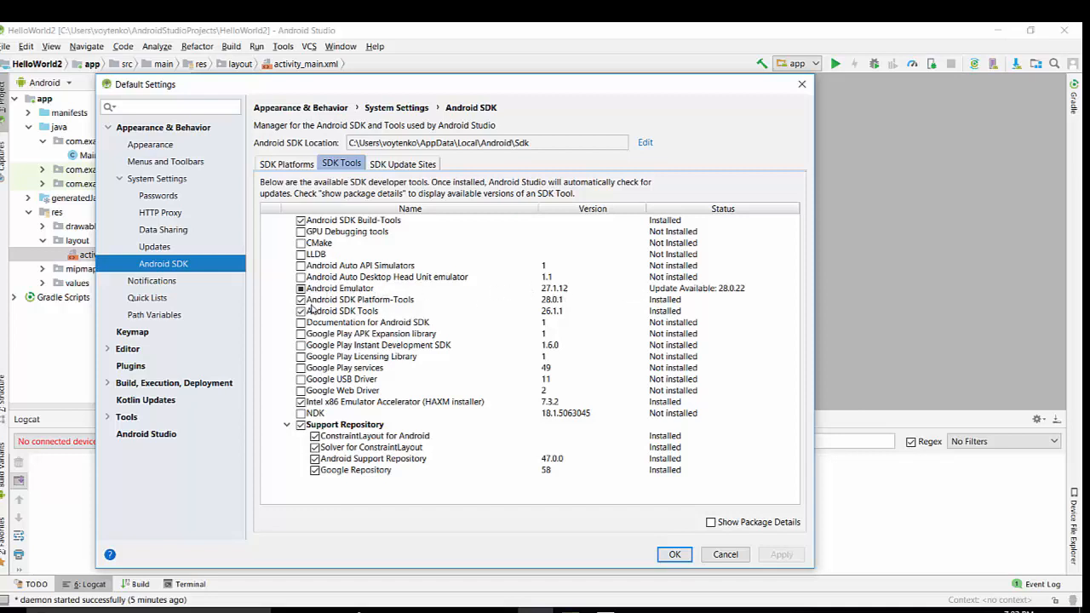
mouse_move(609, 308)
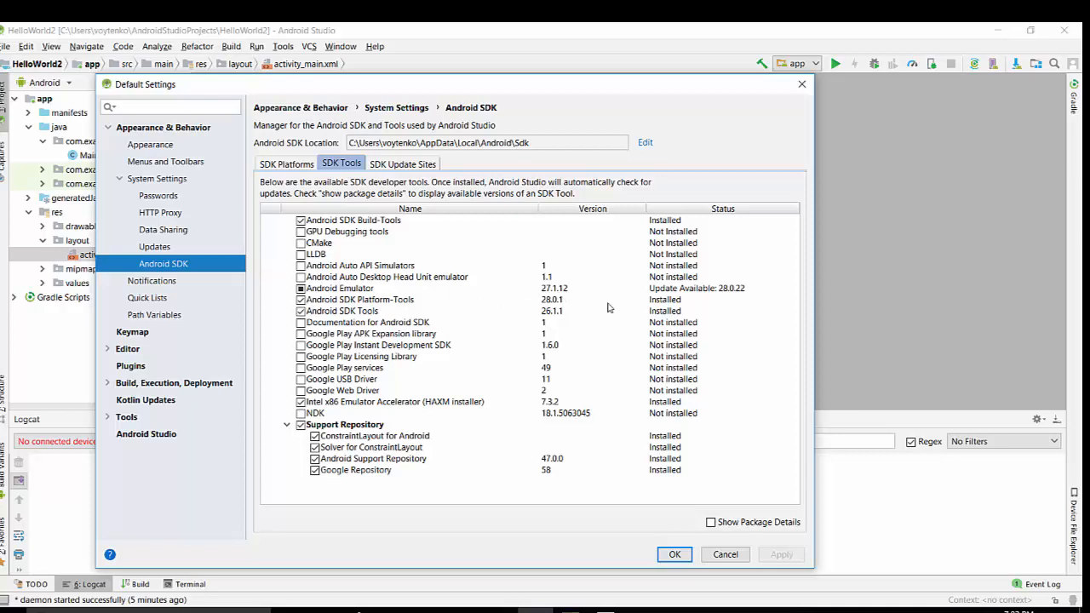
mouse_move(340, 318)
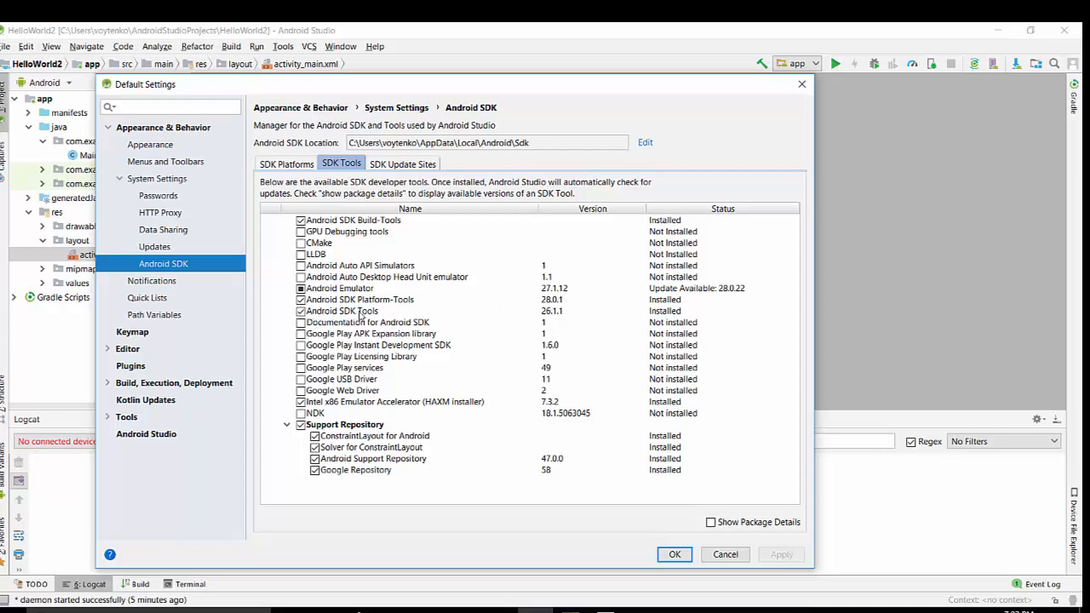
mouse_move(371, 310)
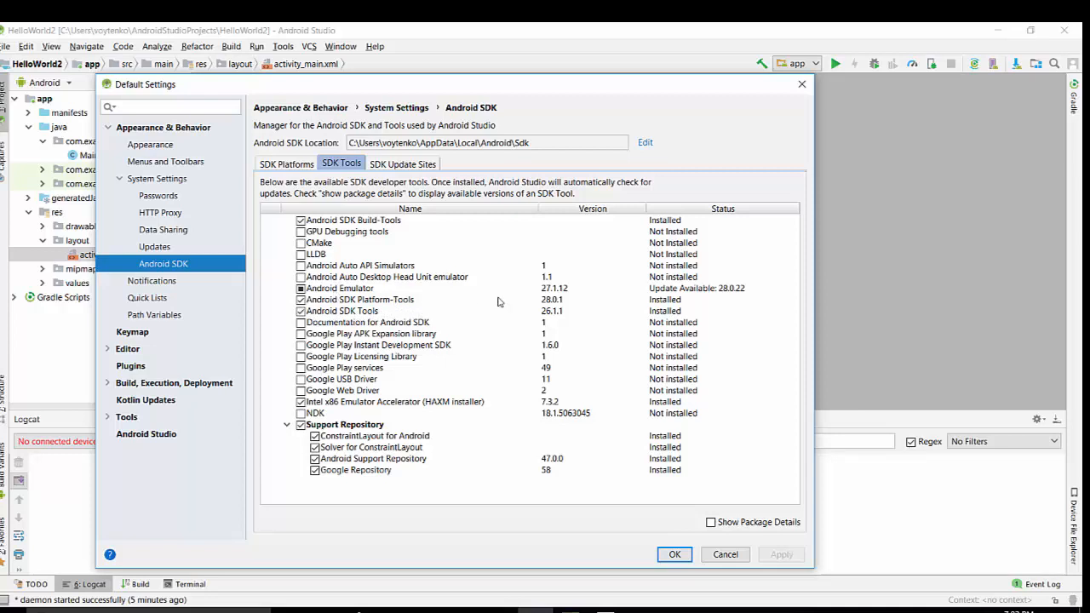
mouse_move(689, 296)
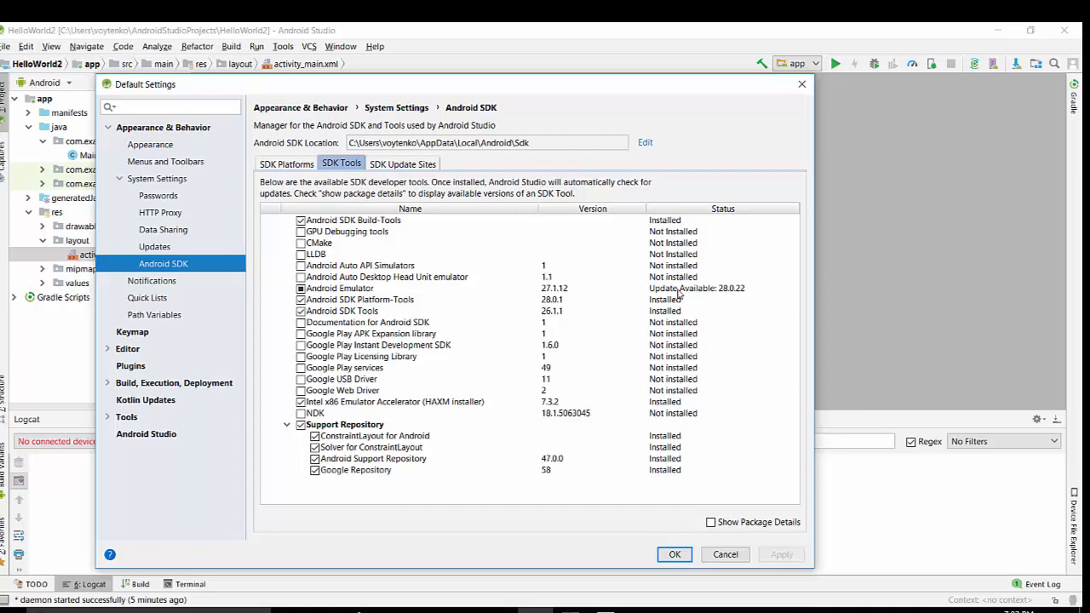
mouse_move(712, 292)
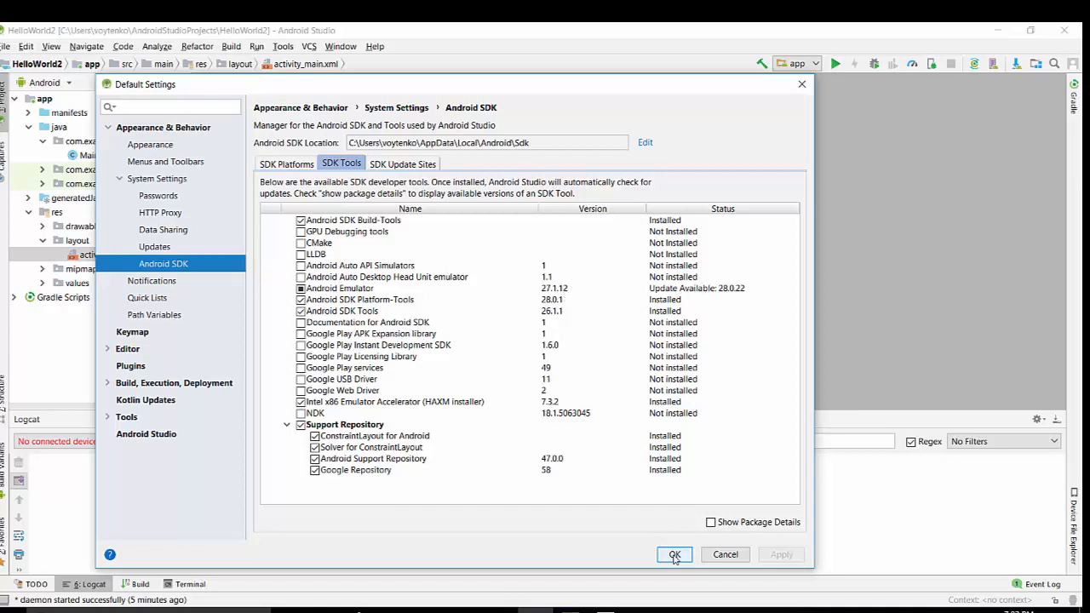
click(674, 555)
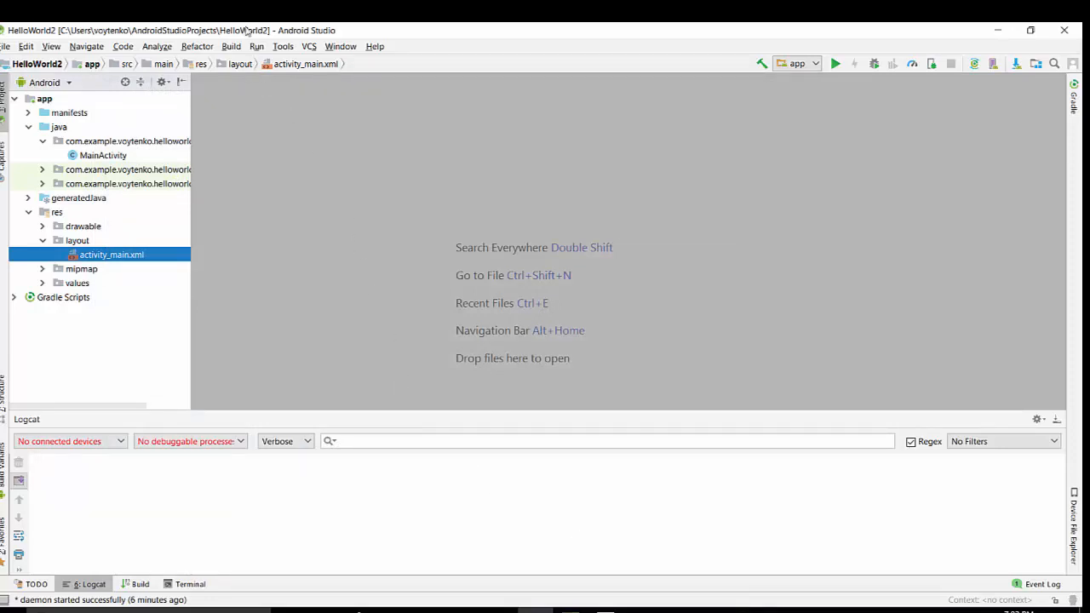
Launch the AVD Manager from the Tools menu, showing an empty virtual device list
click(282, 46)
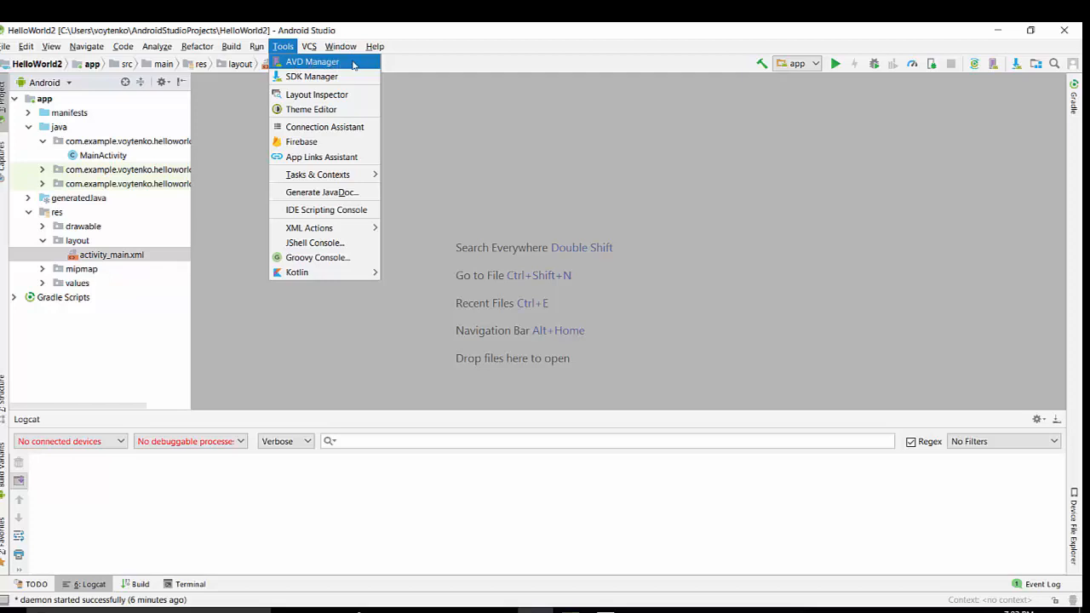
click(311, 61)
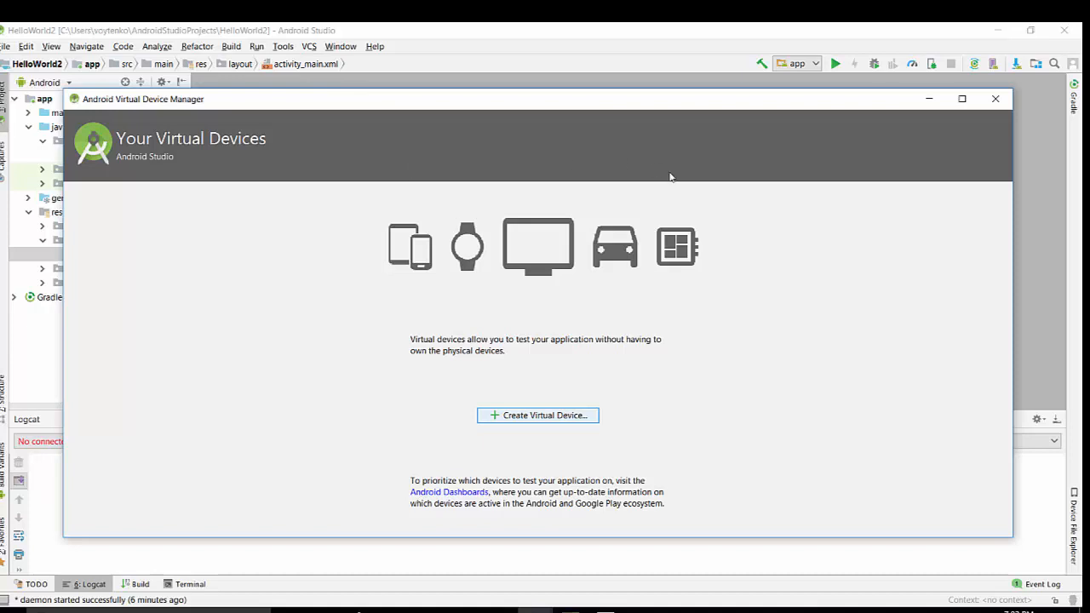
mouse_move(661, 393)
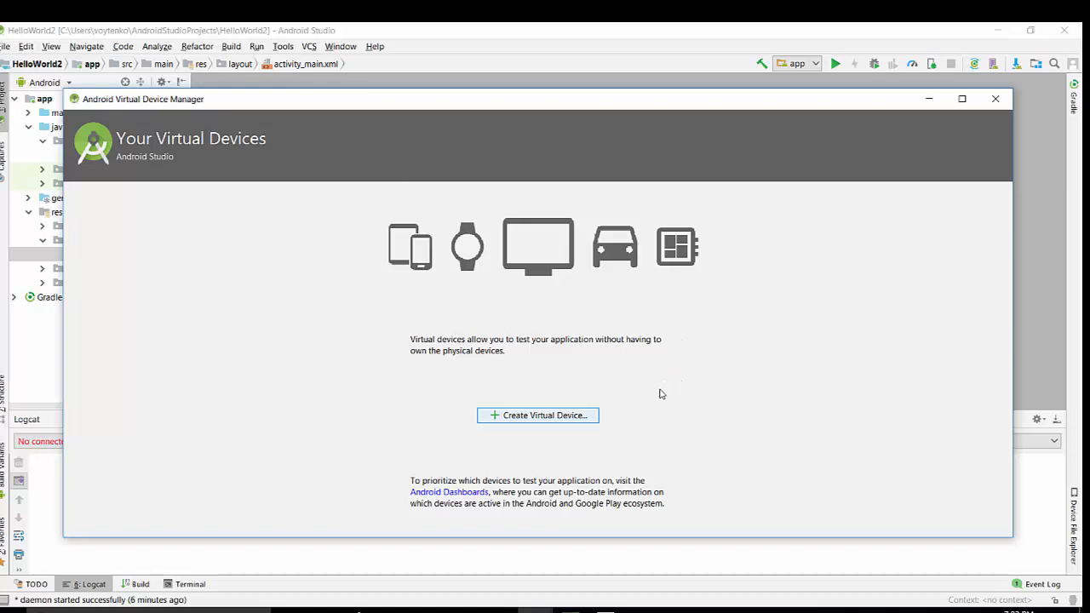
mouse_move(243, 177)
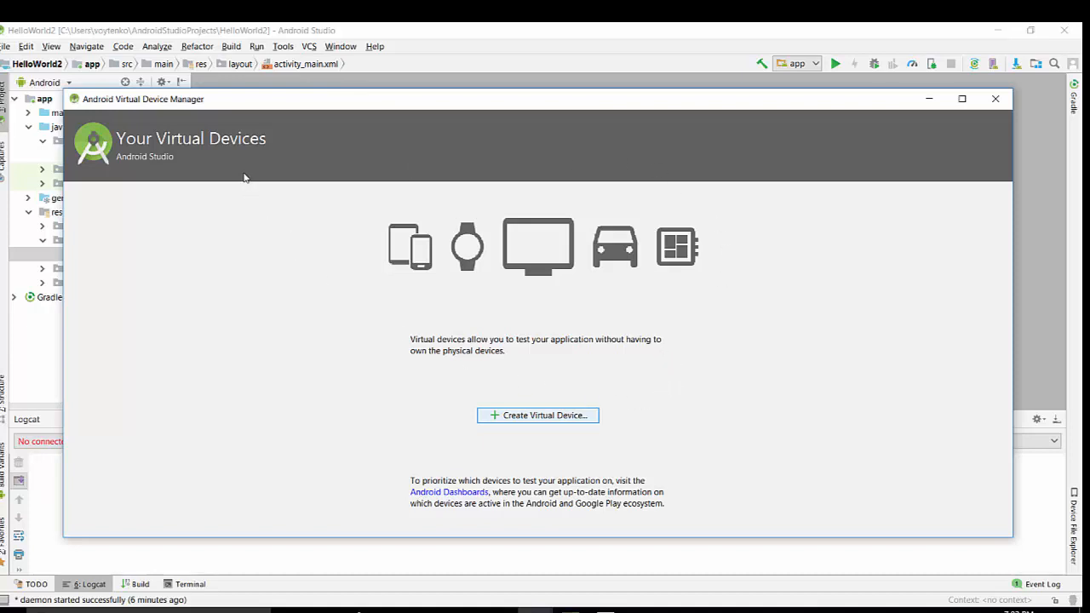
mouse_move(555, 453)
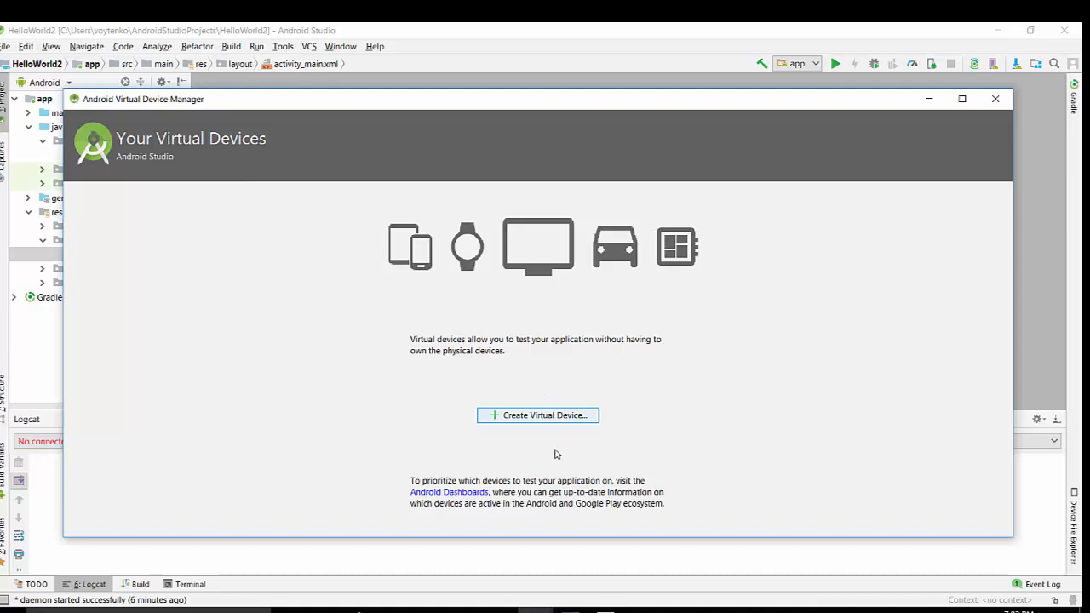
mouse_move(560, 456)
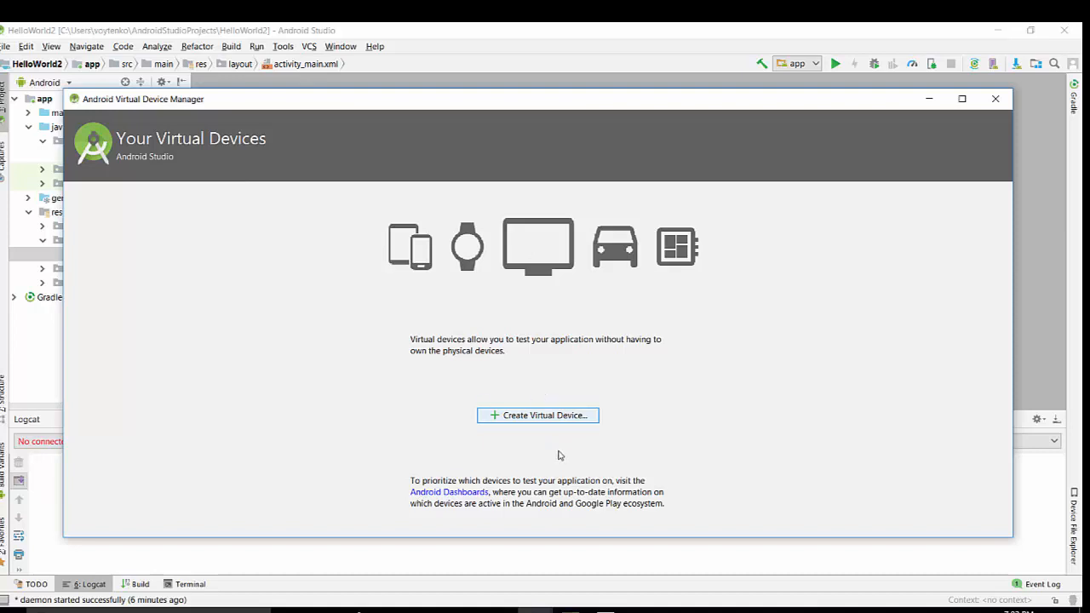
mouse_move(432, 365)
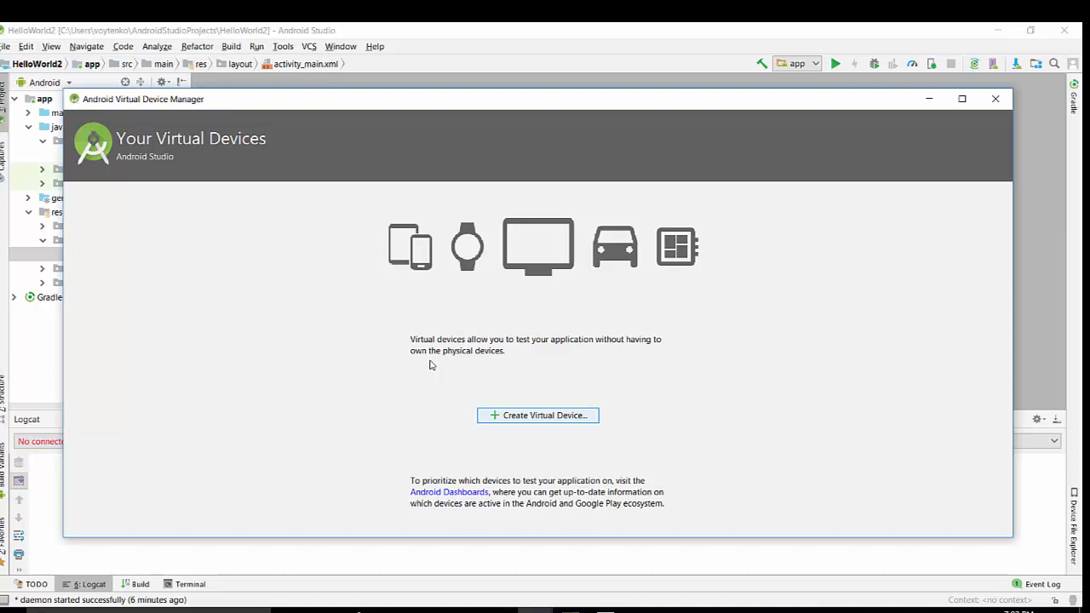
mouse_move(509, 416)
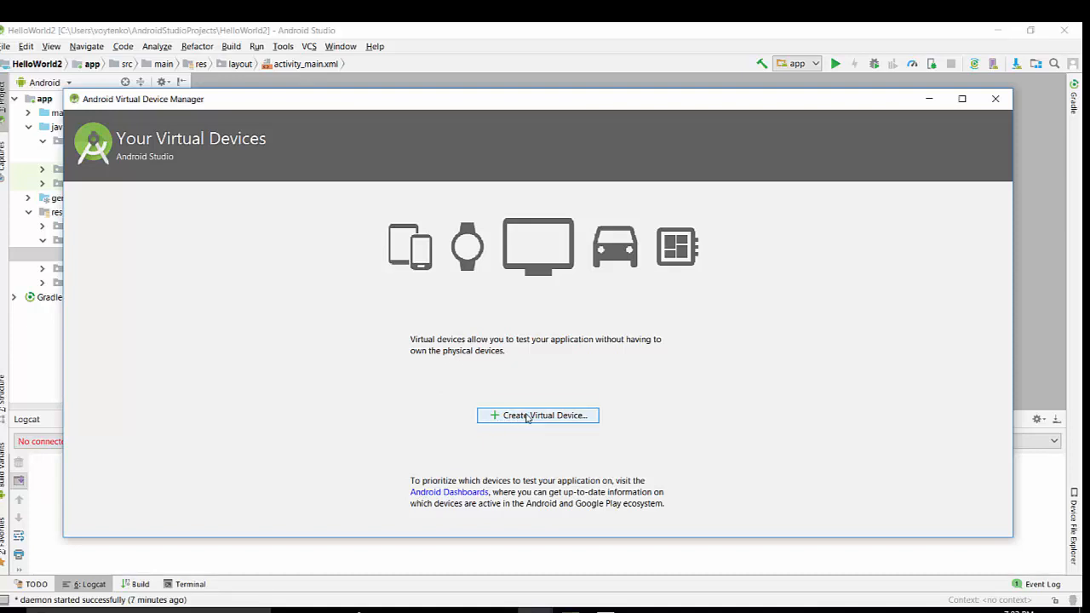
Start a new virtual device and choose Nexus 5X as its phone hardware
click(538, 416)
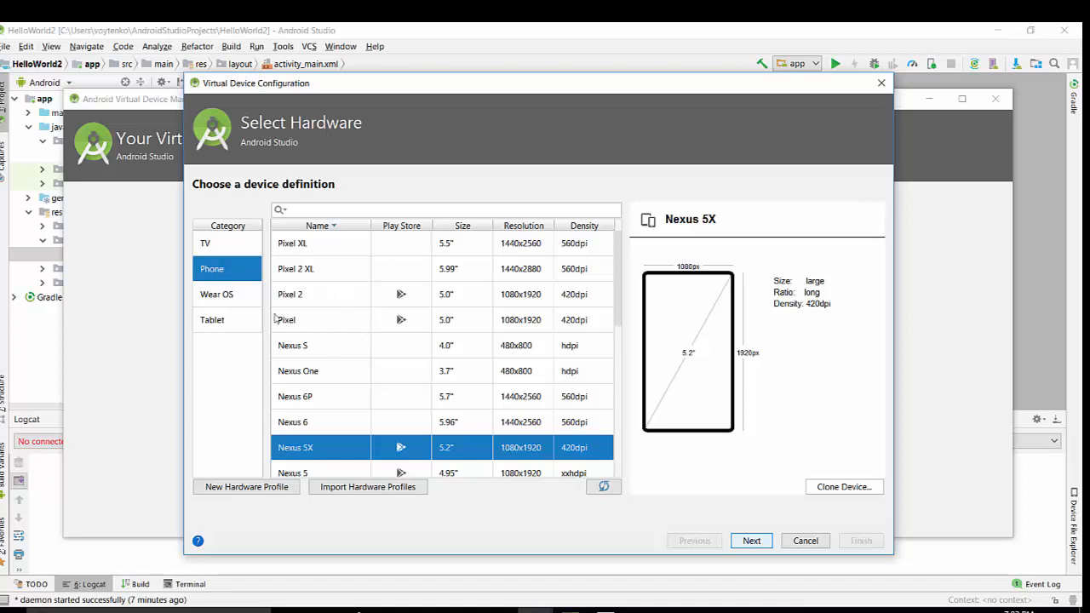
scroll(down, 3)
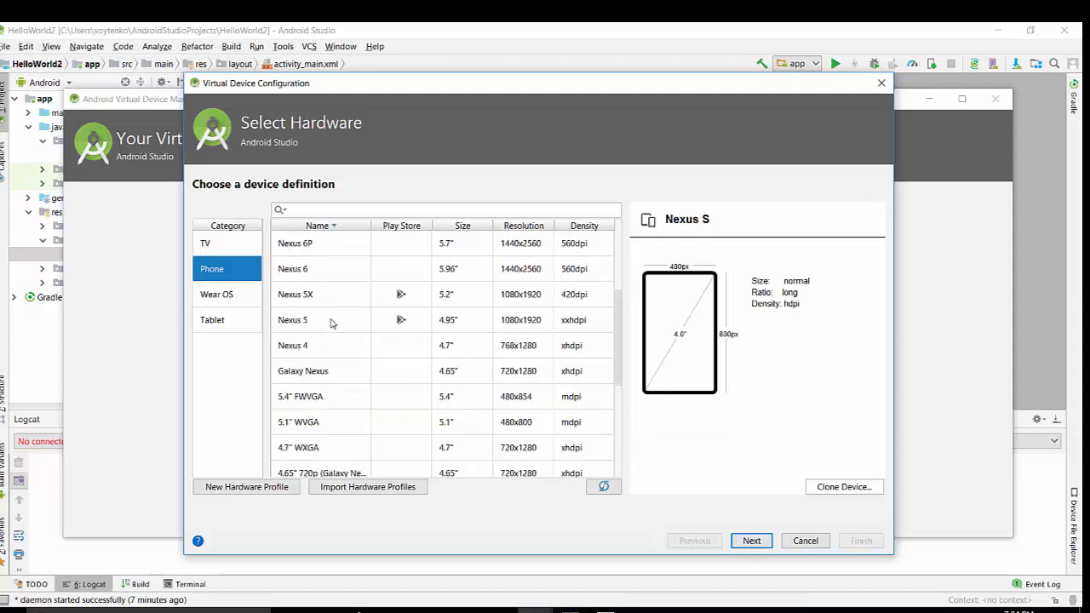
mouse_move(310, 323)
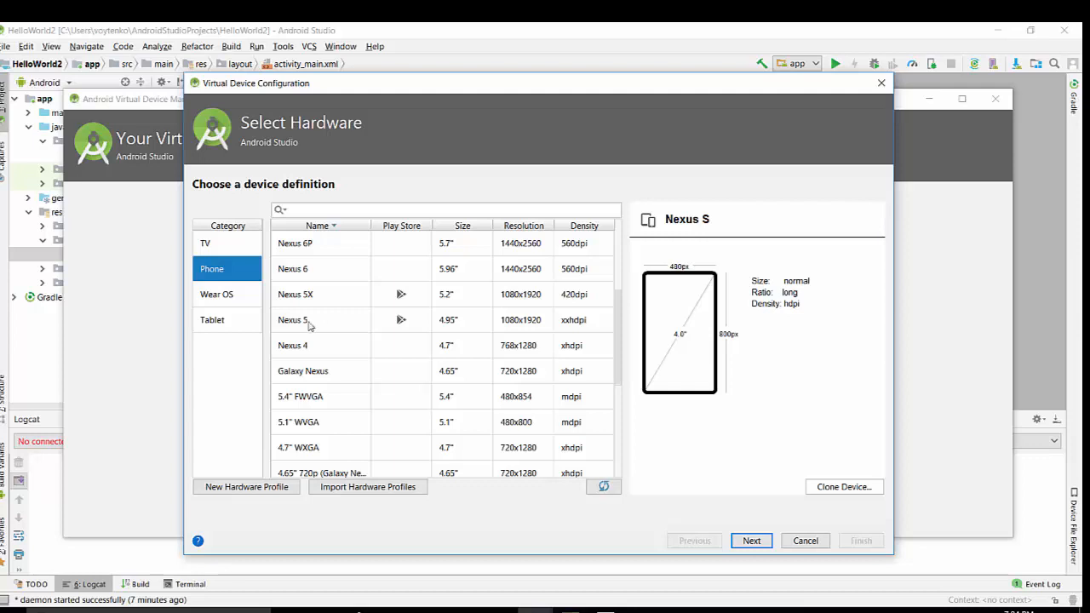
mouse_move(299, 337)
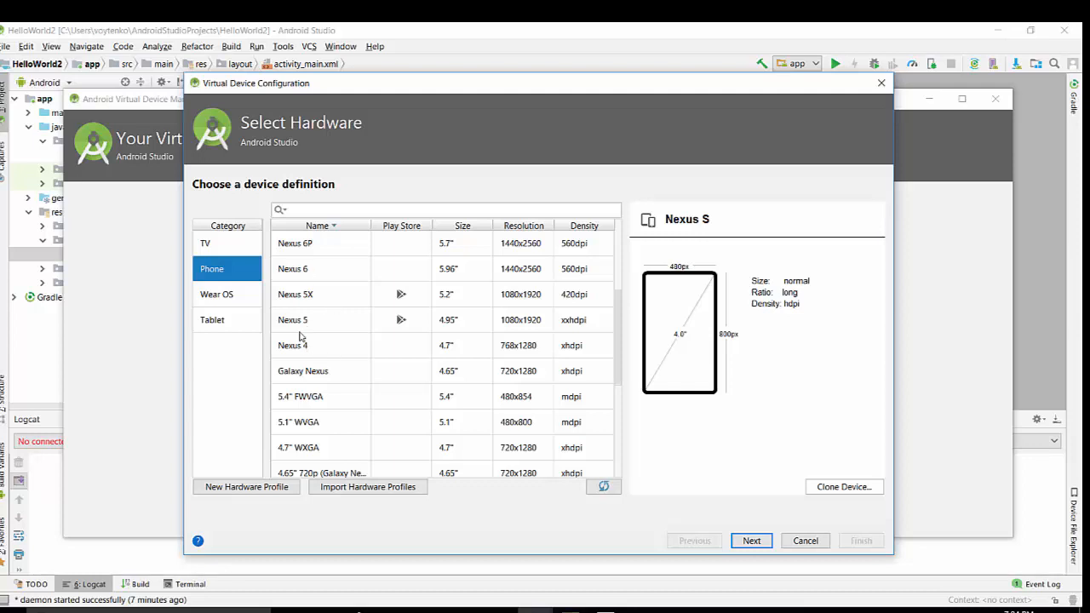
mouse_move(306, 299)
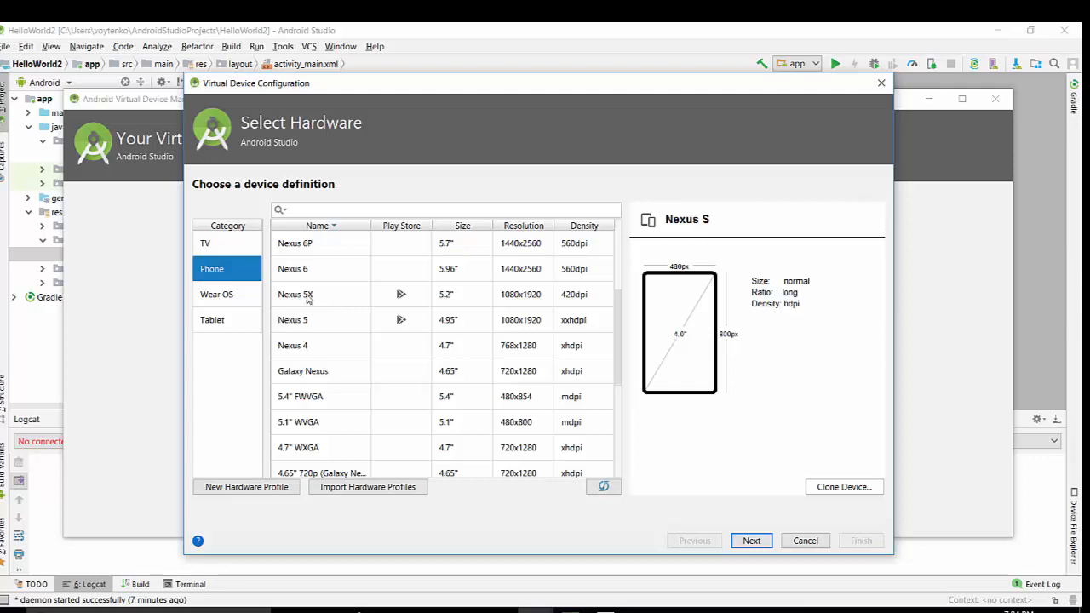
click(294, 293)
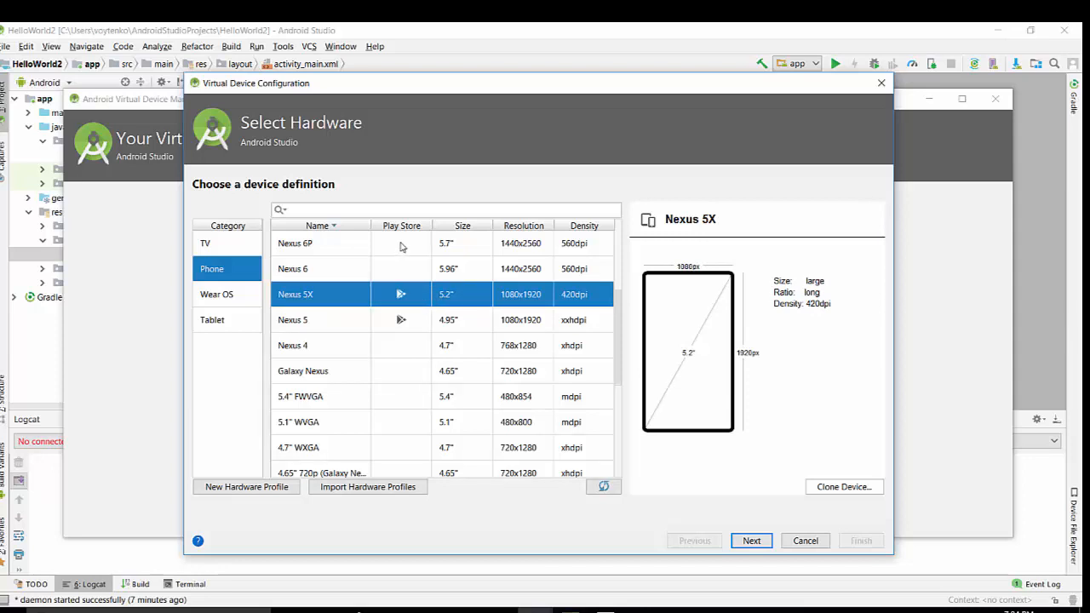
mouse_move(451, 304)
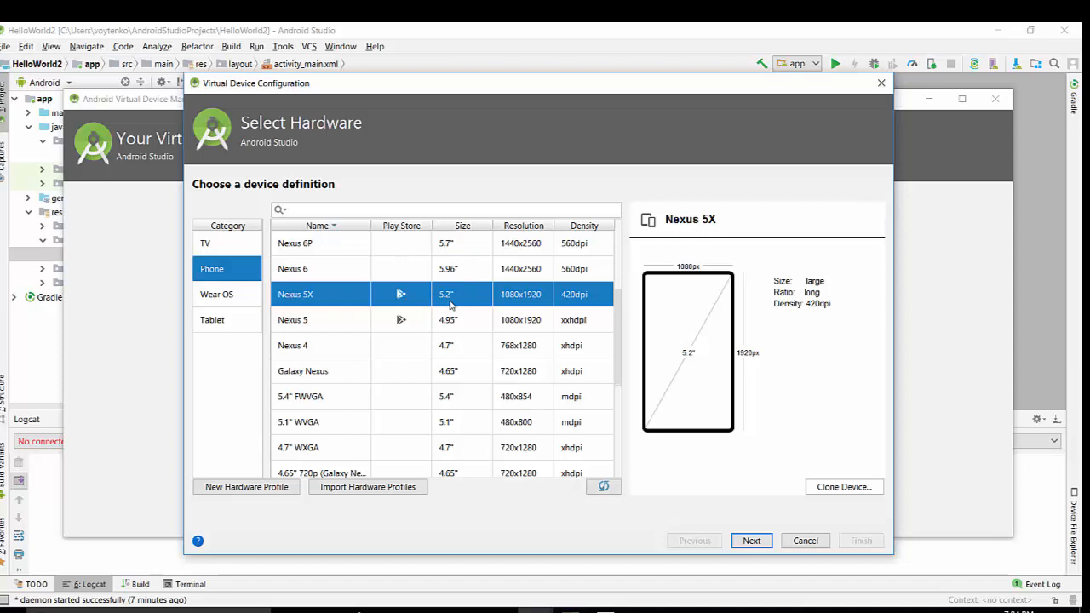
mouse_move(584, 305)
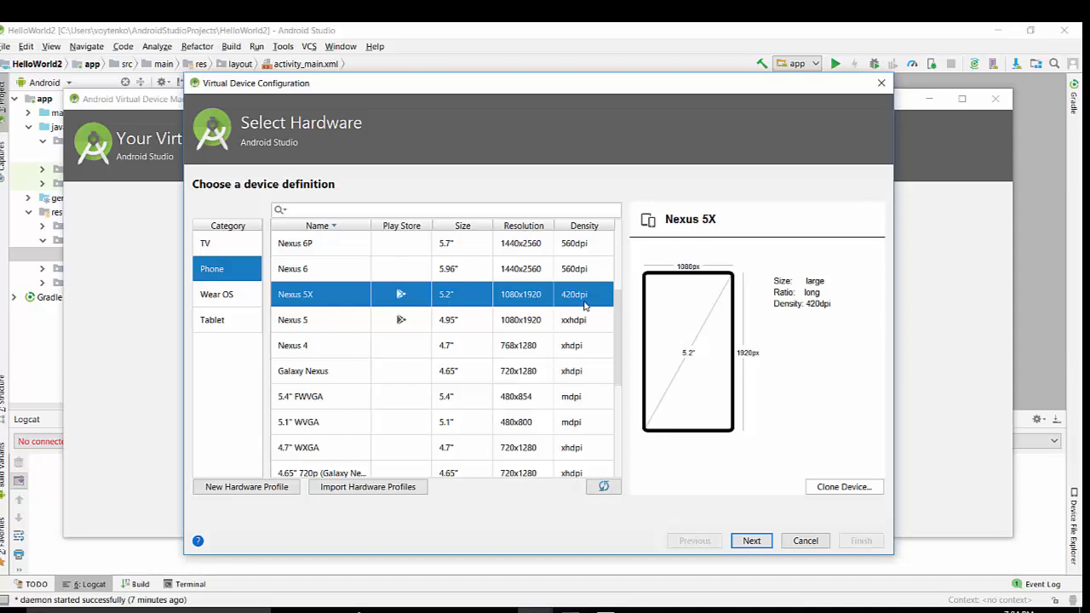
mouse_move(670, 528)
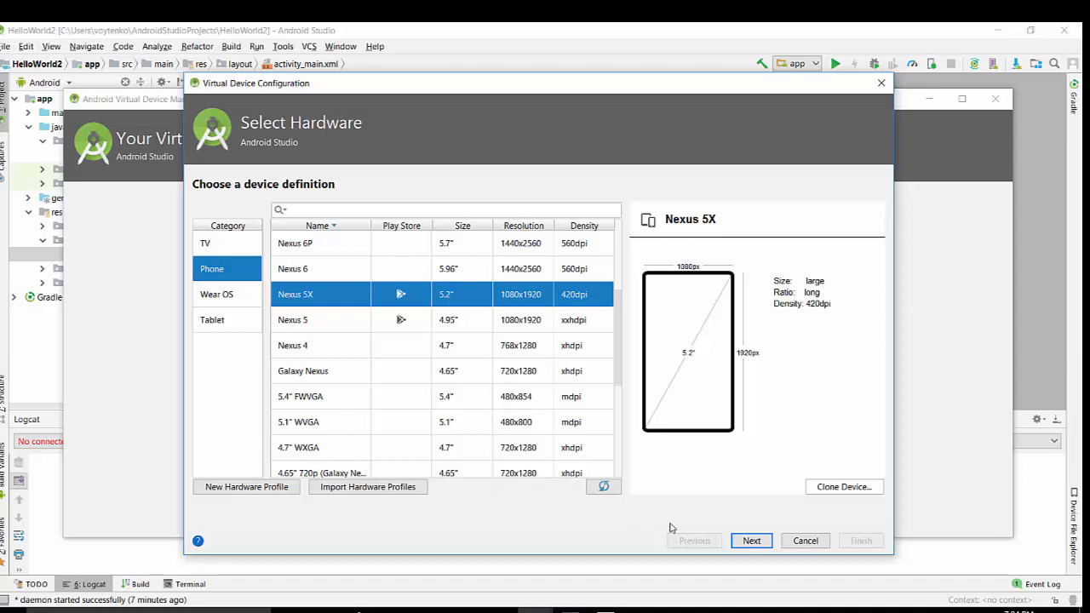
click(751, 541)
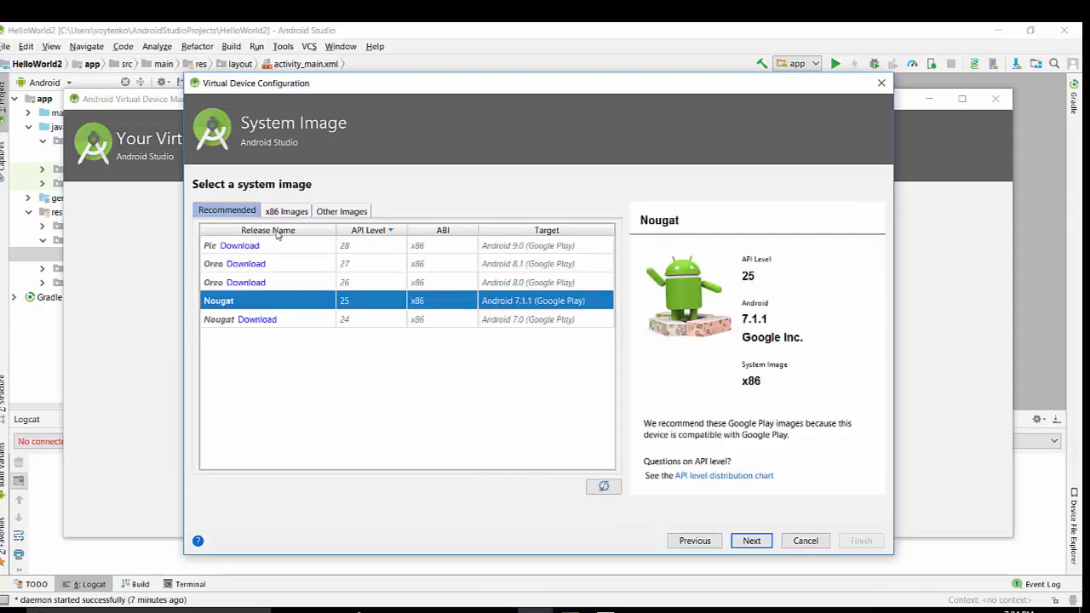
mouse_move(283, 237)
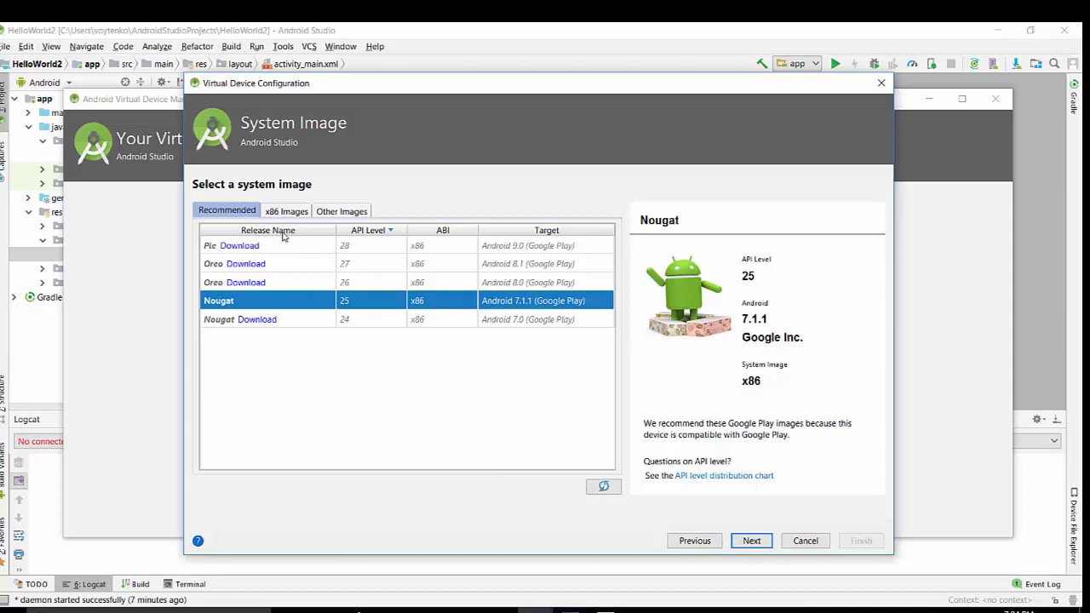
click(209, 245)
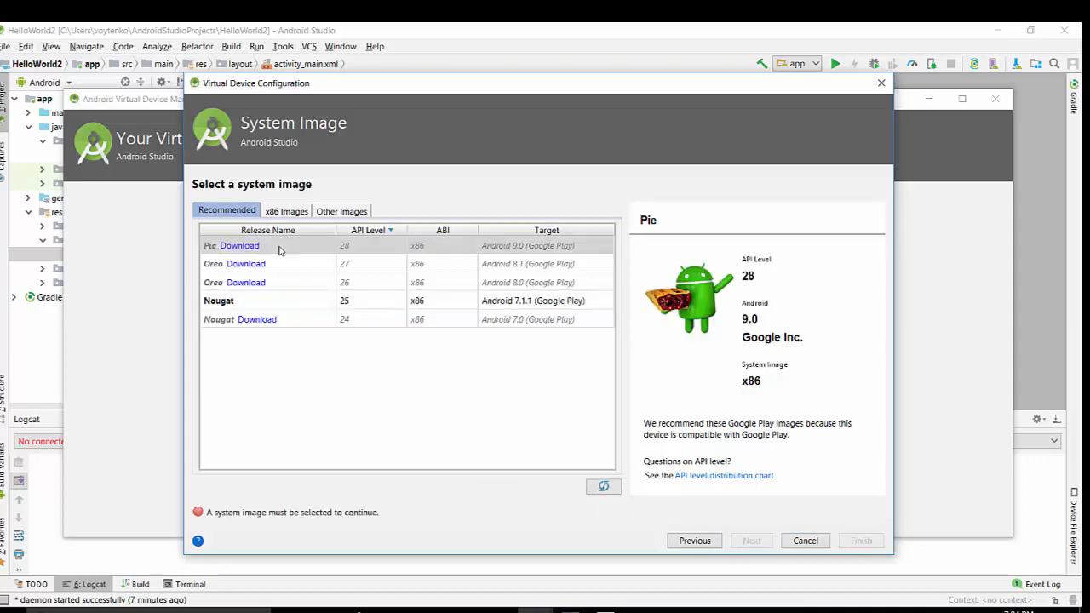
mouse_move(367, 246)
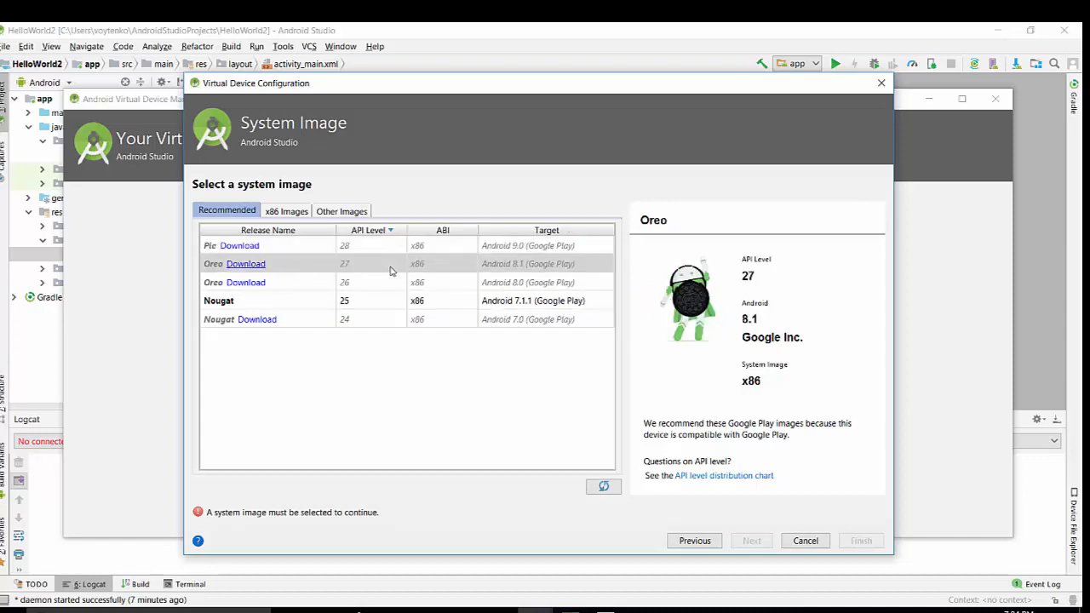
mouse_move(261, 303)
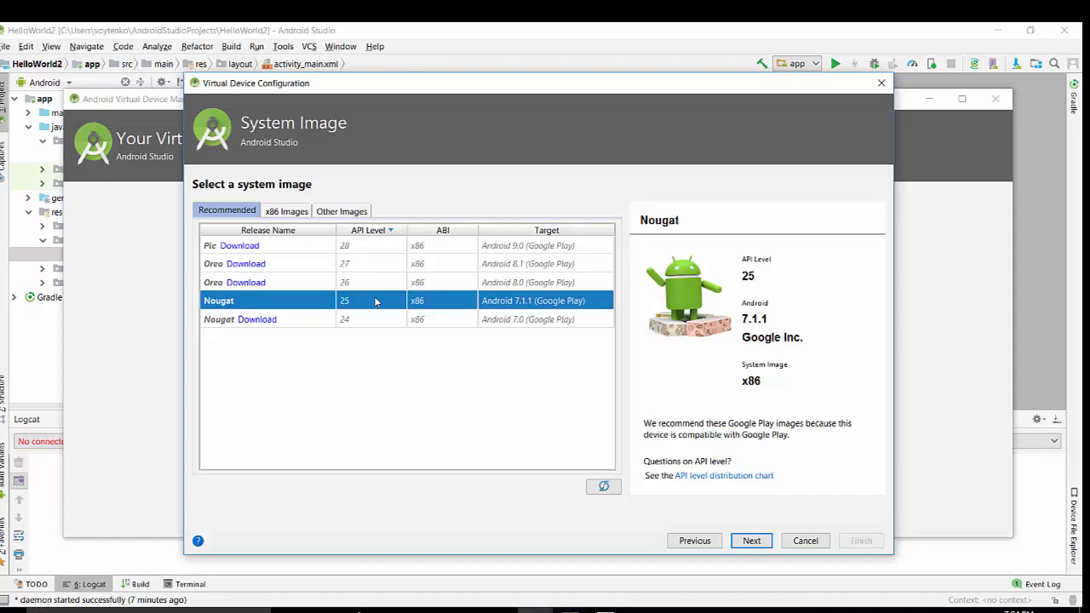
mouse_move(255, 300)
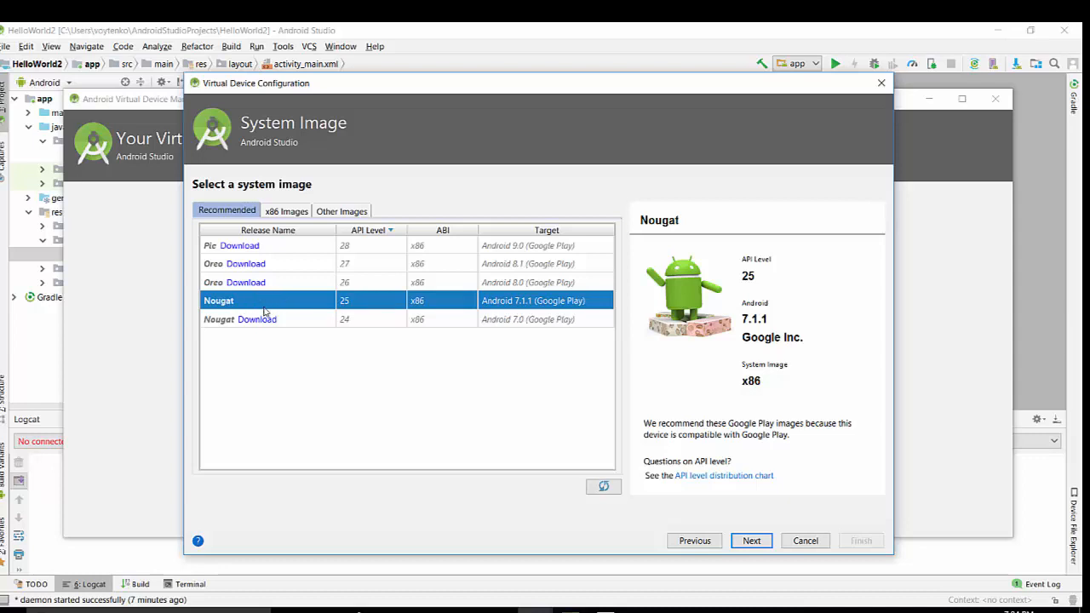
mouse_move(315, 296)
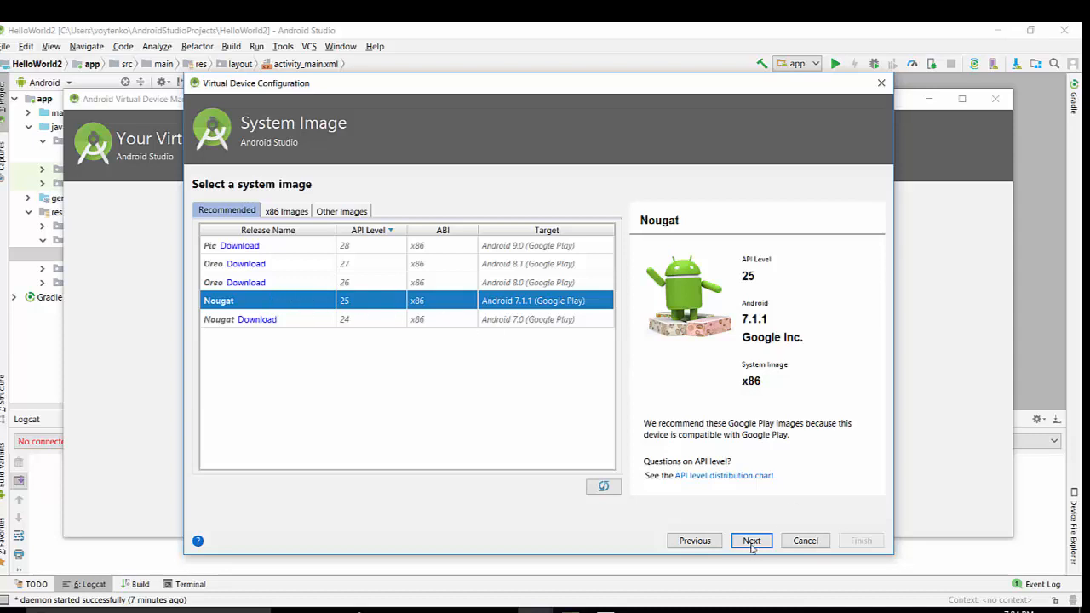
Advance to the Verify Configuration page showing Nexus 5X API 25 with Nougat, portrait
click(750, 542)
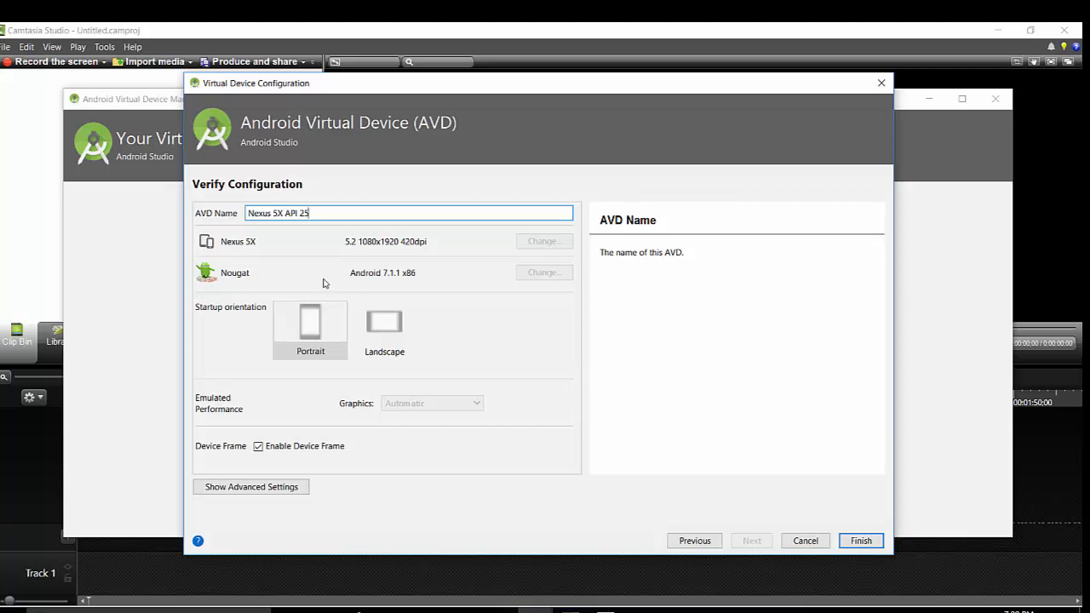
mouse_move(218, 223)
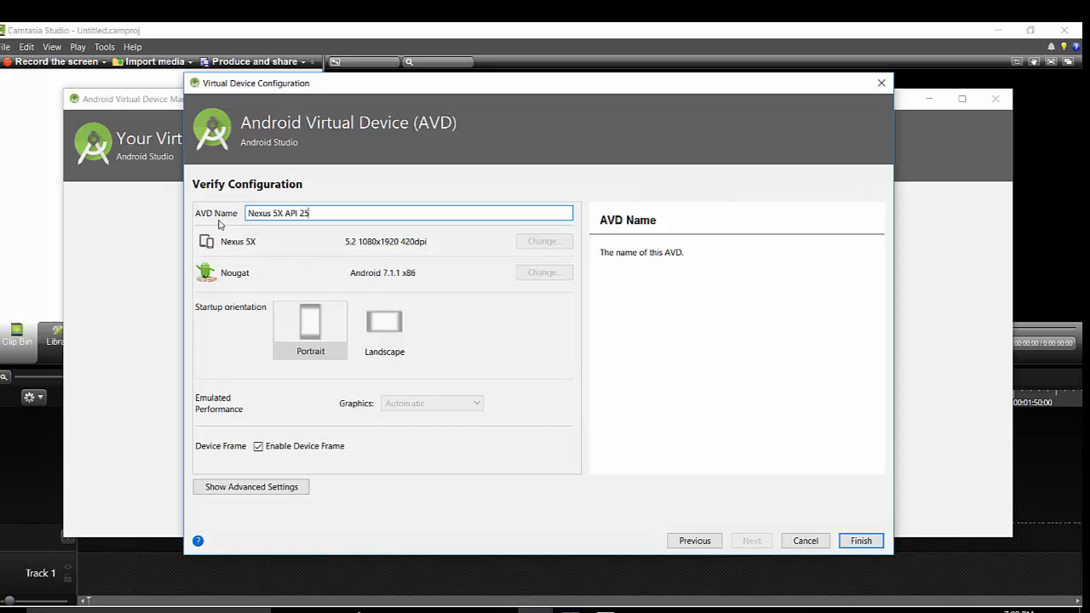
mouse_move(325, 269)
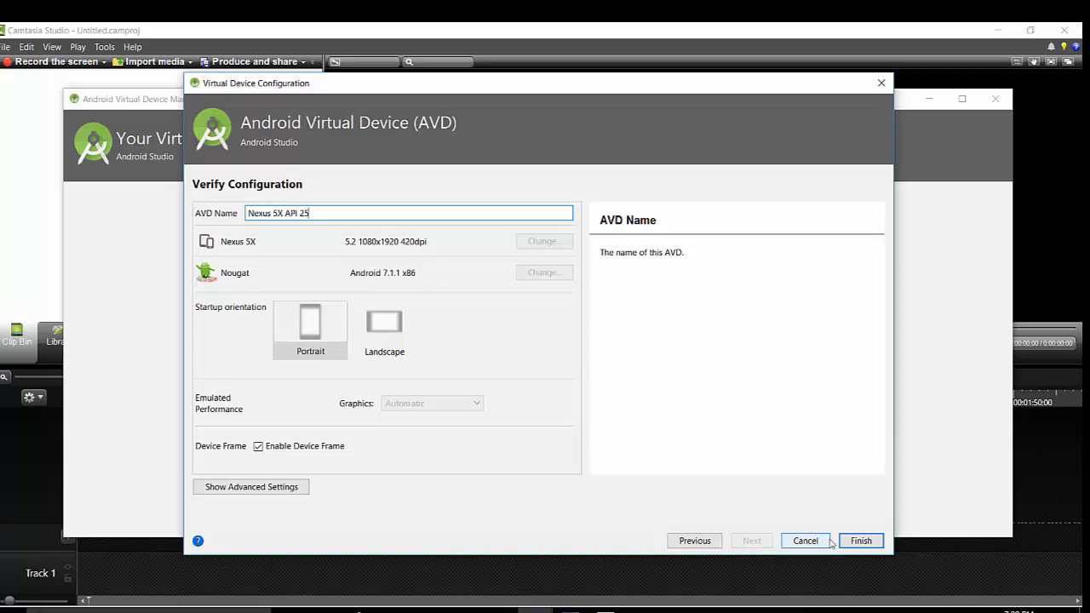
mouse_move(828, 534)
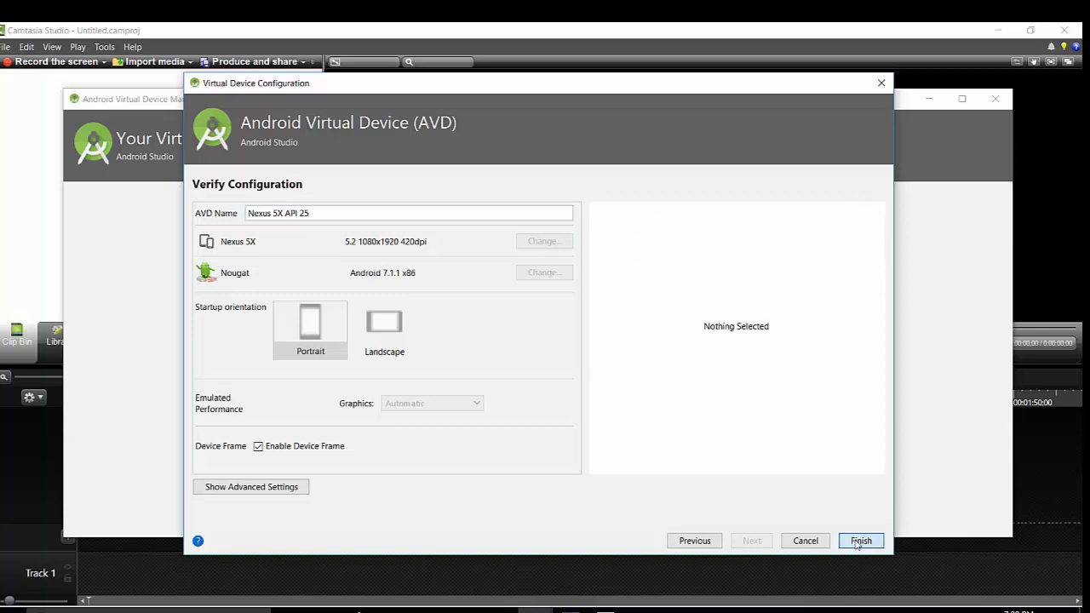
Finish creating Nexus 5X API 25, view its details (Android 7.1.1, 1.0 GB), and close them
click(863, 541)
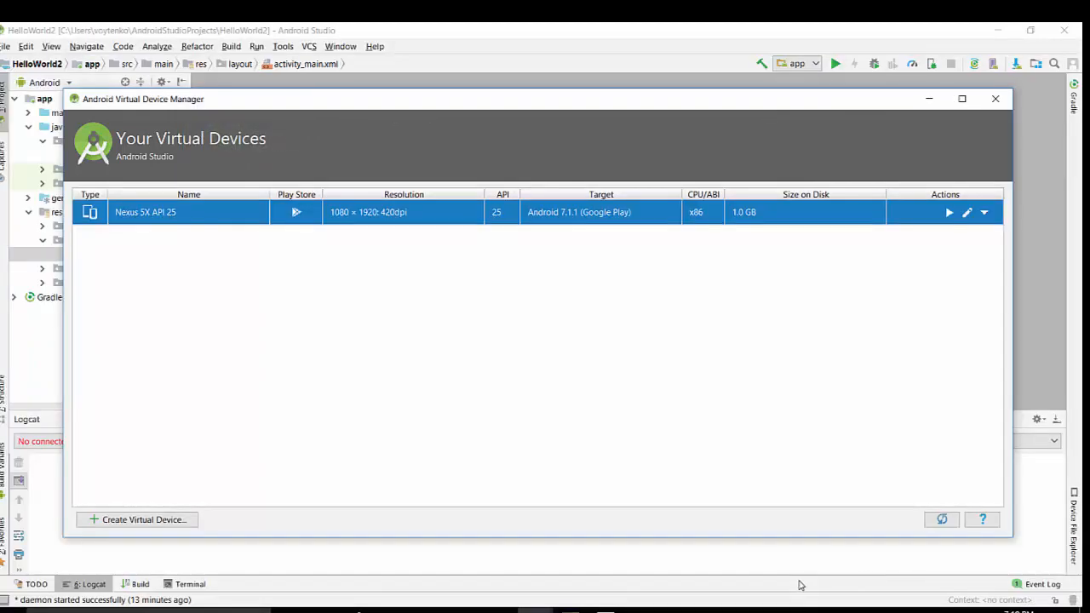
mouse_move(931, 238)
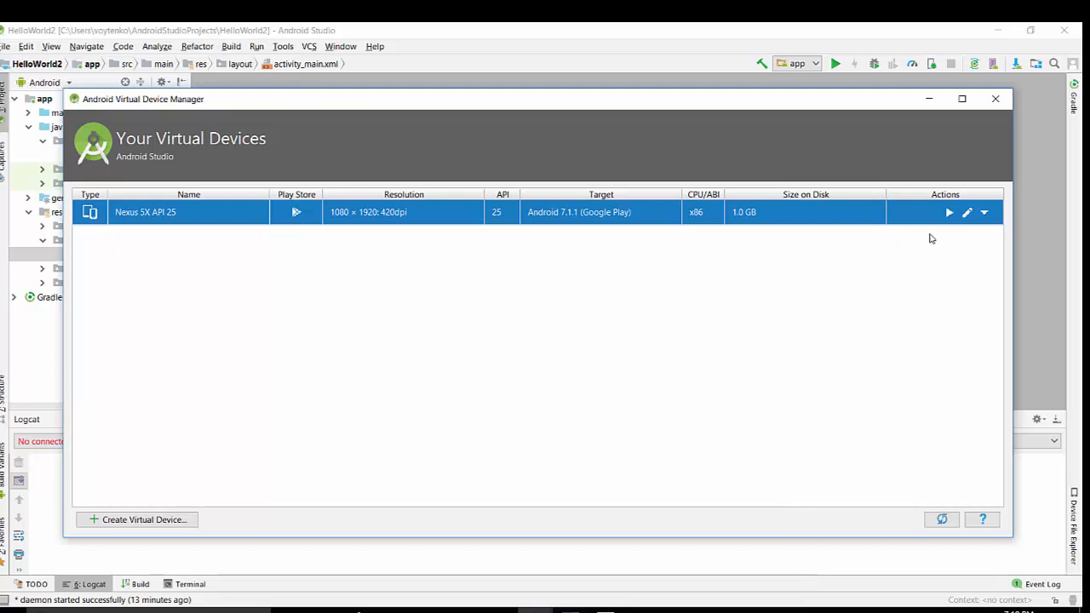
mouse_move(967, 214)
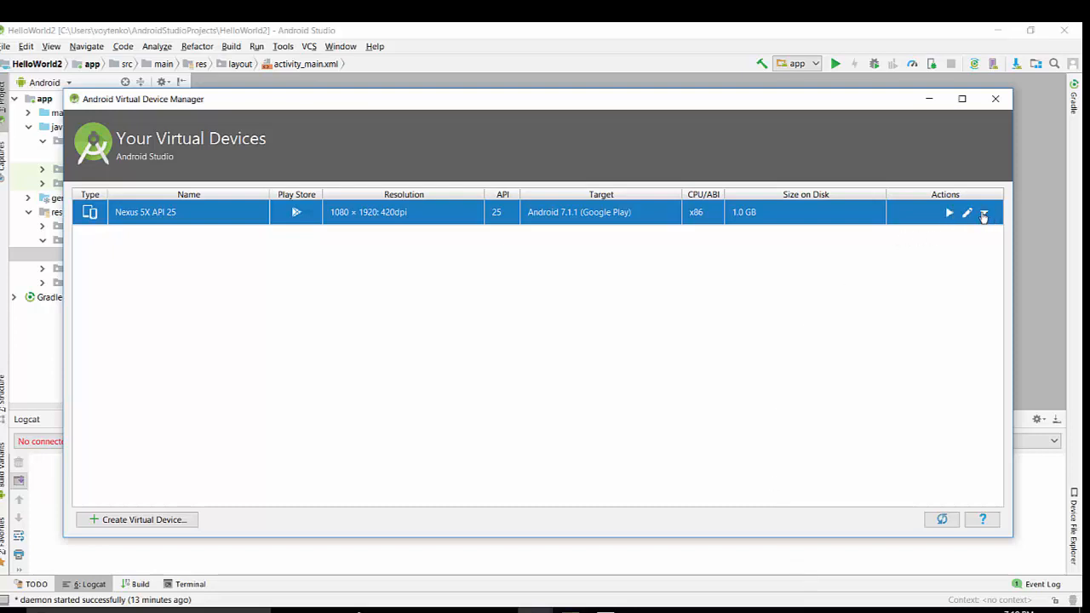
click(984, 213)
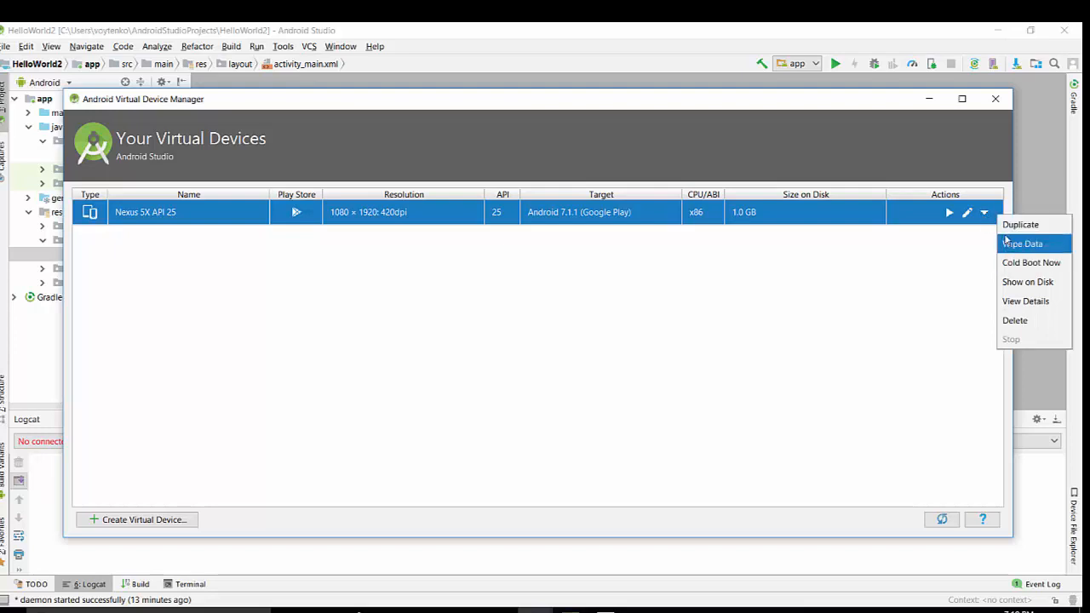
mouse_move(1025, 286)
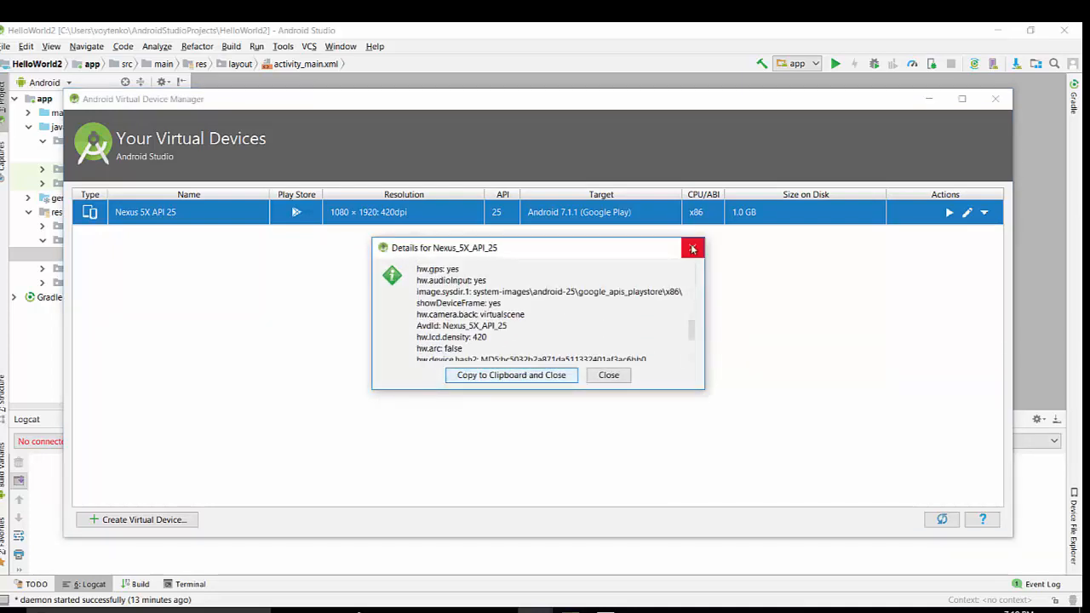
click(692, 249)
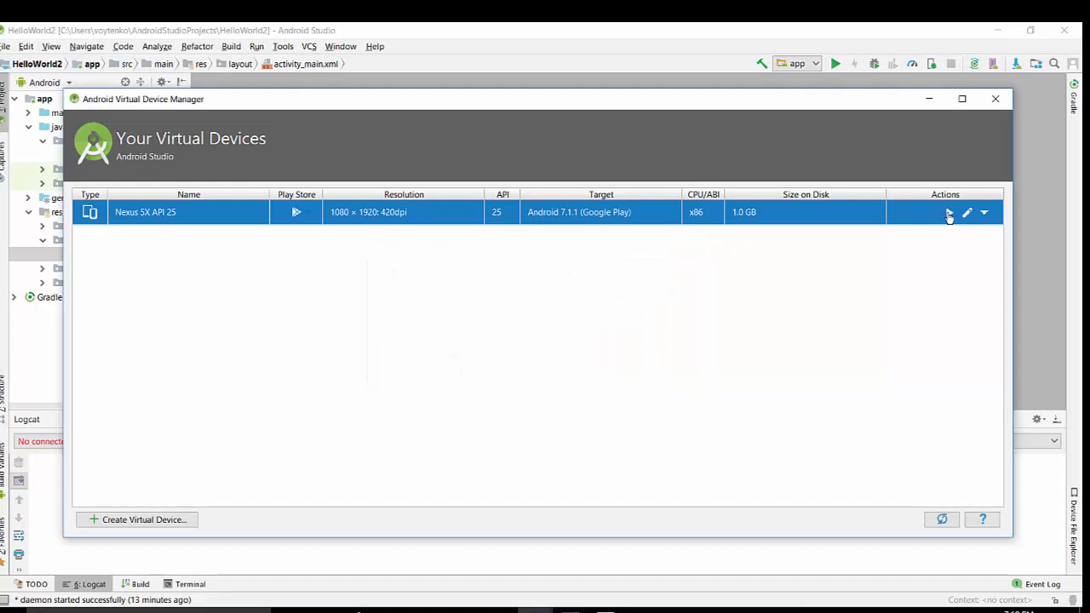
Launch the Nexus 5X API 25 emulator and start running the app
click(947, 213)
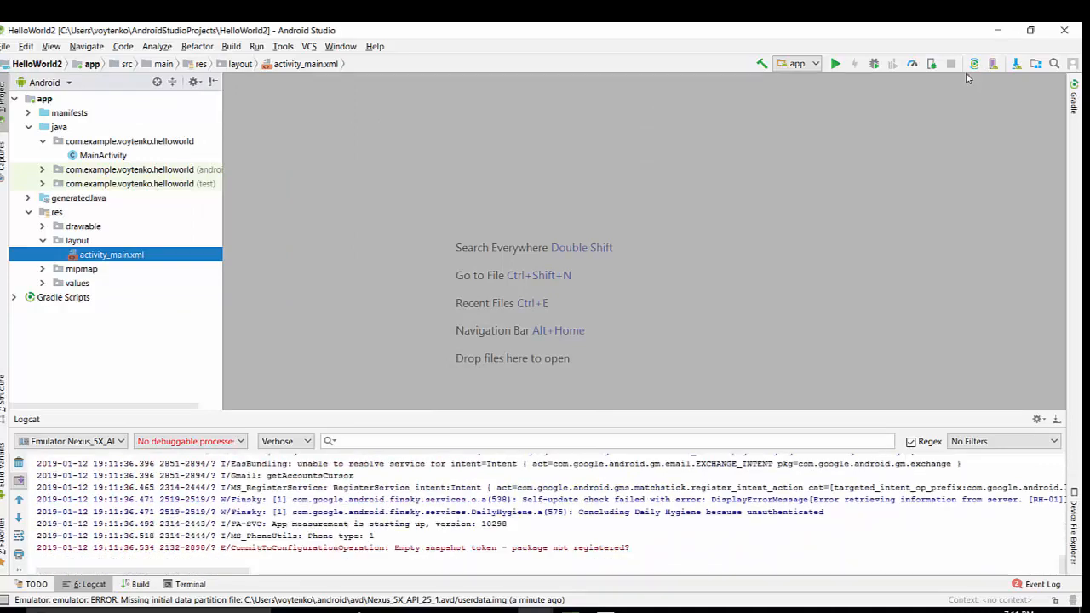
click(838, 62)
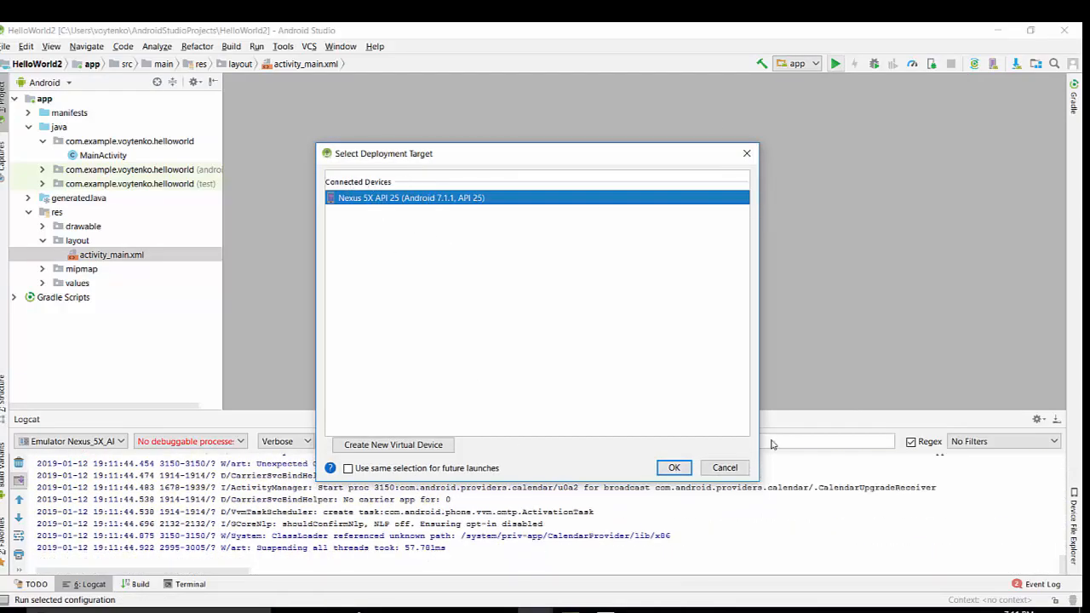
Deploy HelloWorld2 to the Nexus 5X API 25 emulator, showing Hello Mobile World
click(674, 467)
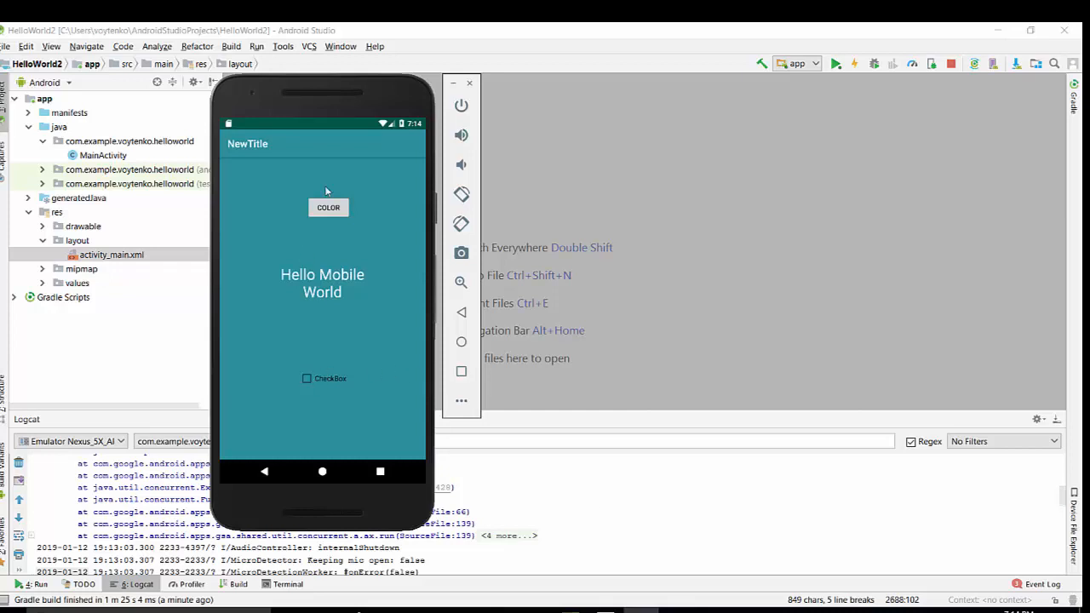
mouse_move(453, 85)
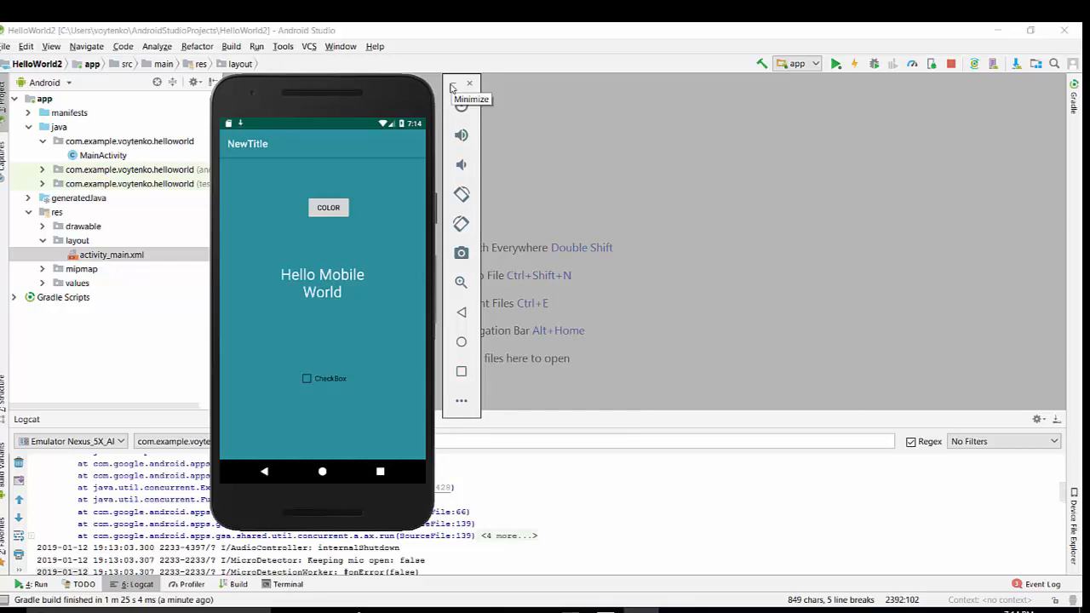
Minimize and restore the emulator window repeatedly, leaving it hidden, and return to the Tools menu
click(451, 83)
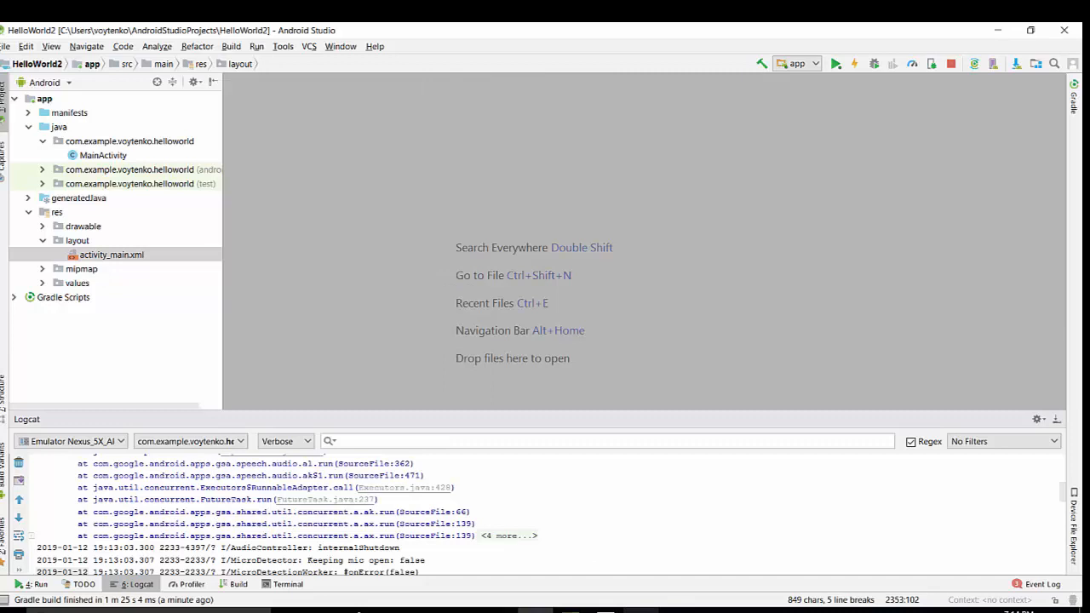
click(841, 63)
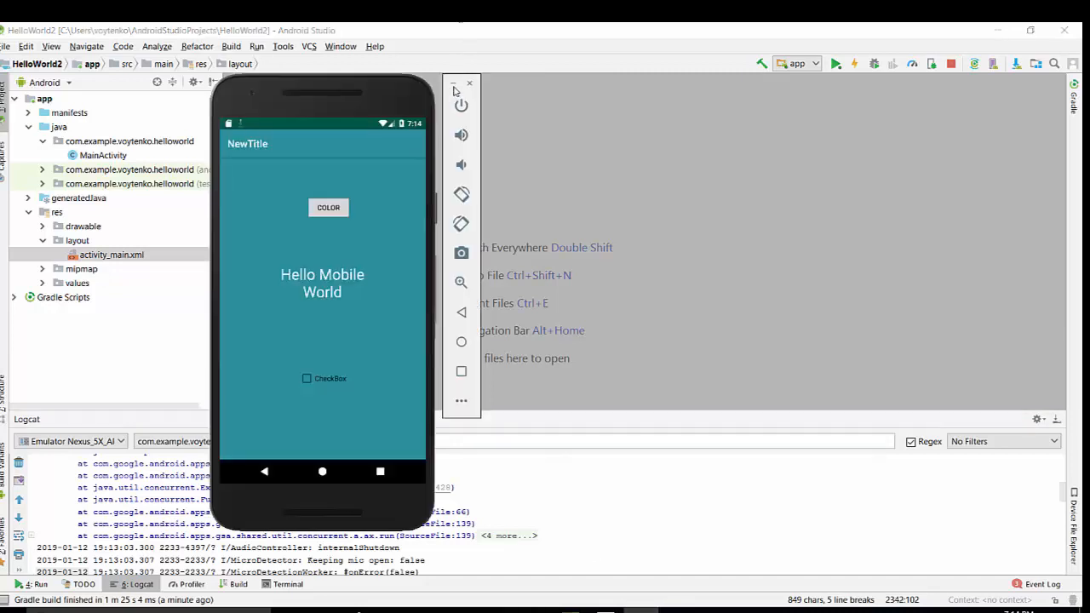
click(467, 83)
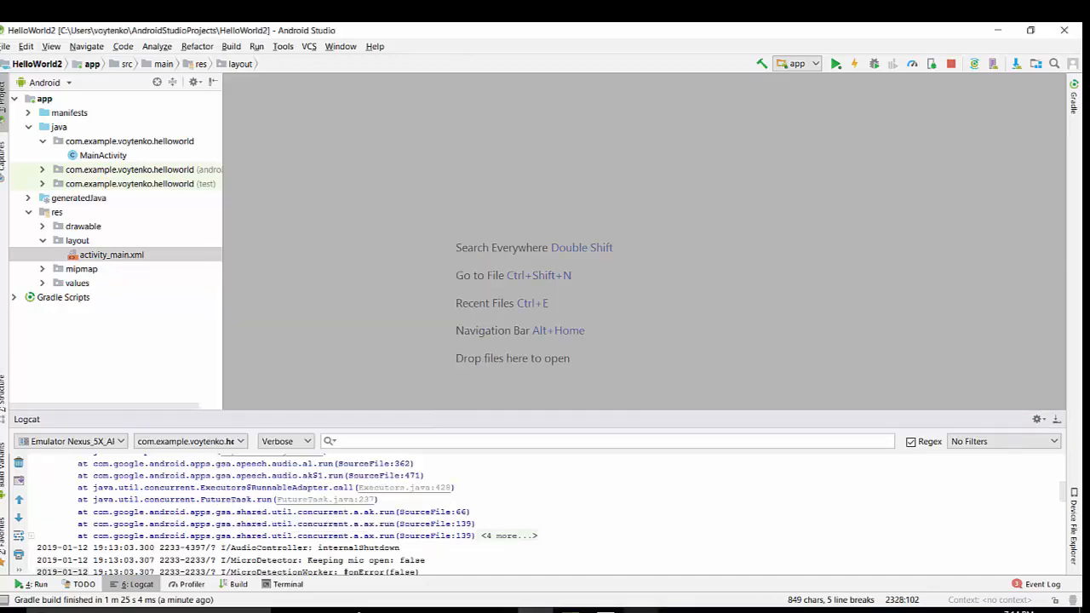
click(836, 63)
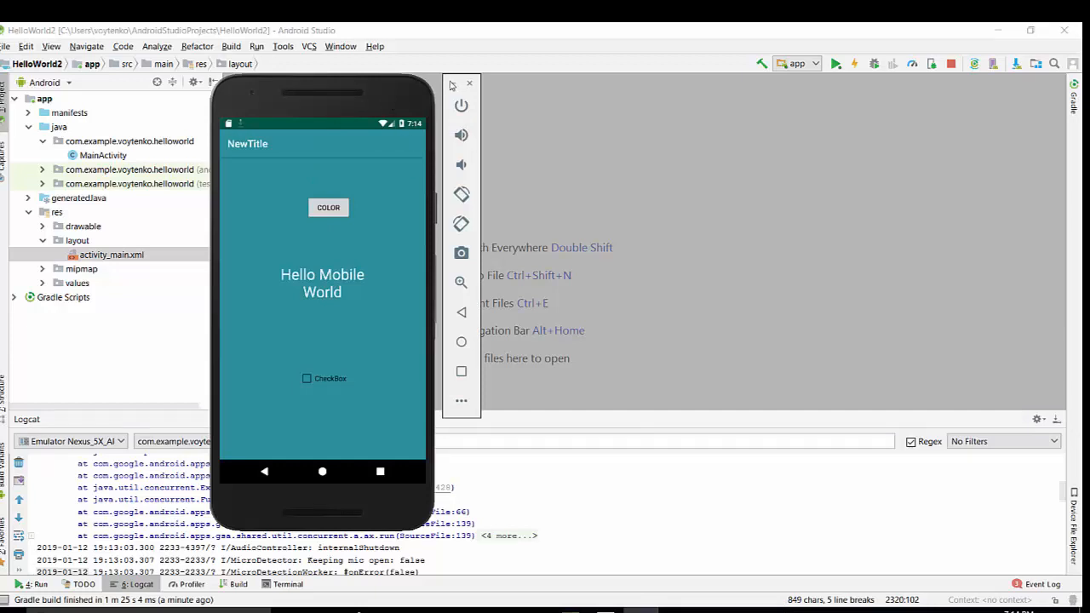
mouse_move(460, 106)
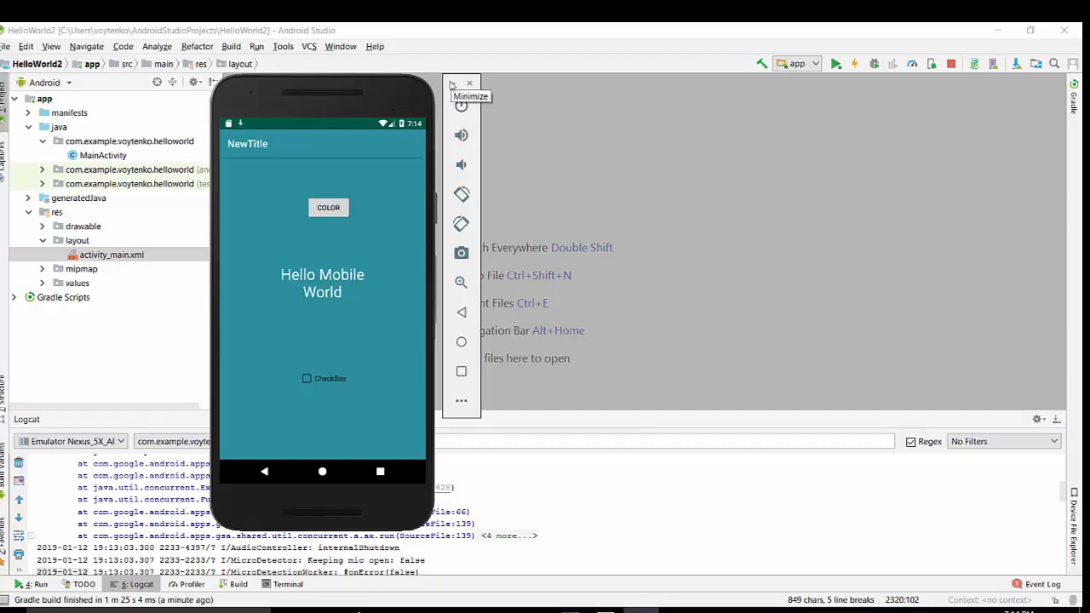
click(456, 84)
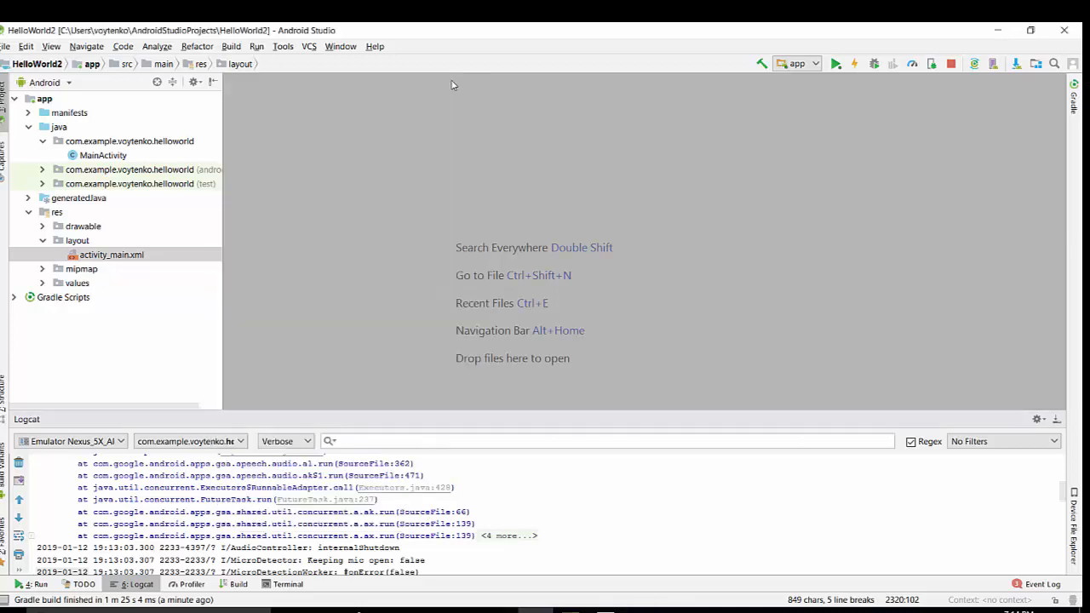
click(283, 46)
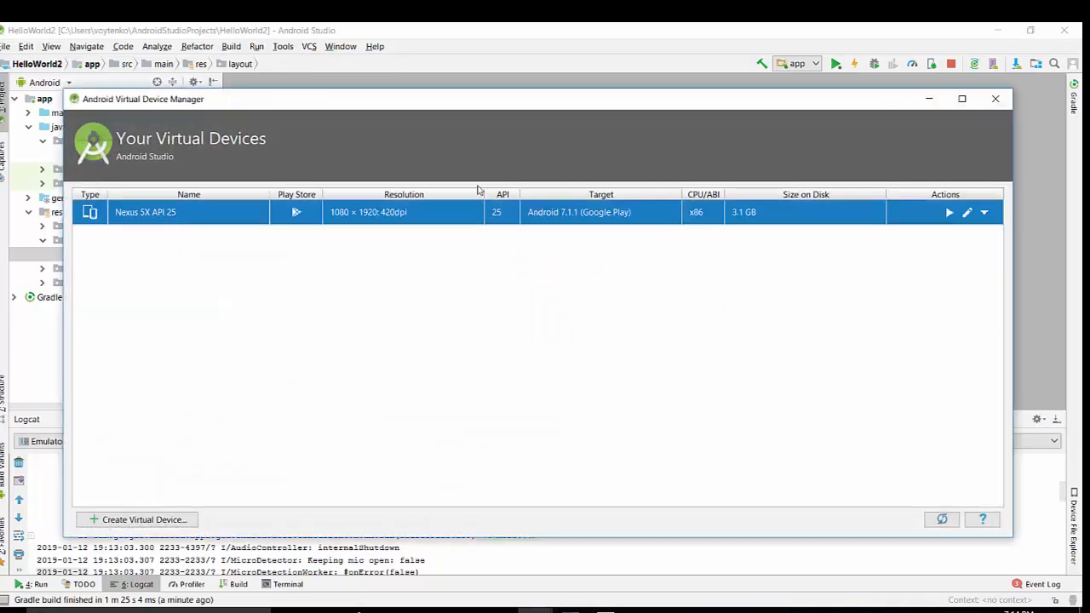
mouse_move(174, 503)
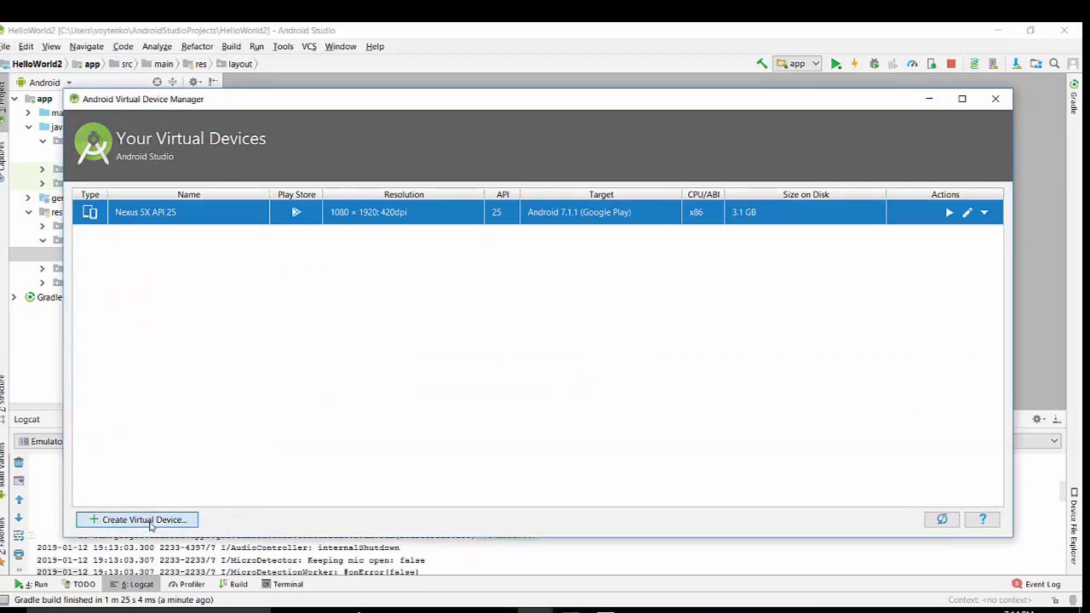
Begin a new virtual device with Nexus One chosen as the phone hardware
click(136, 519)
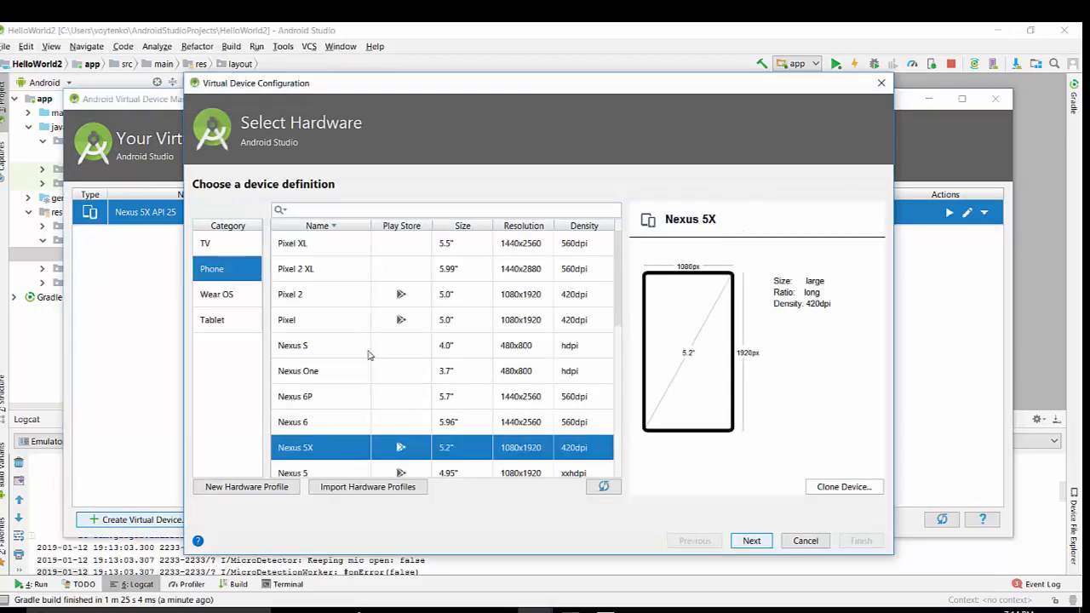
mouse_move(382, 357)
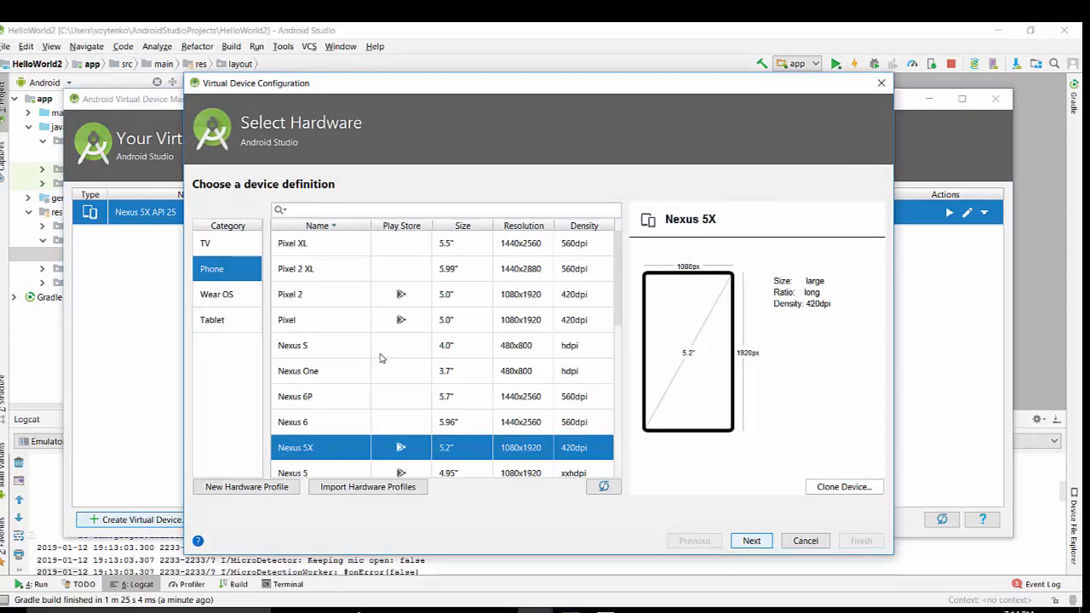
click(298, 371)
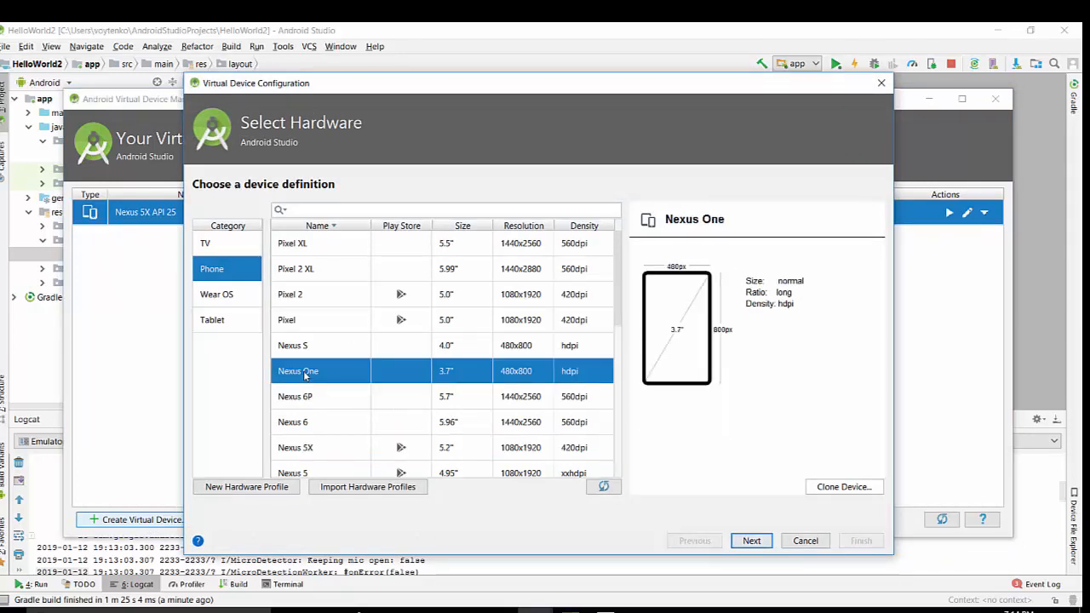
click(751, 541)
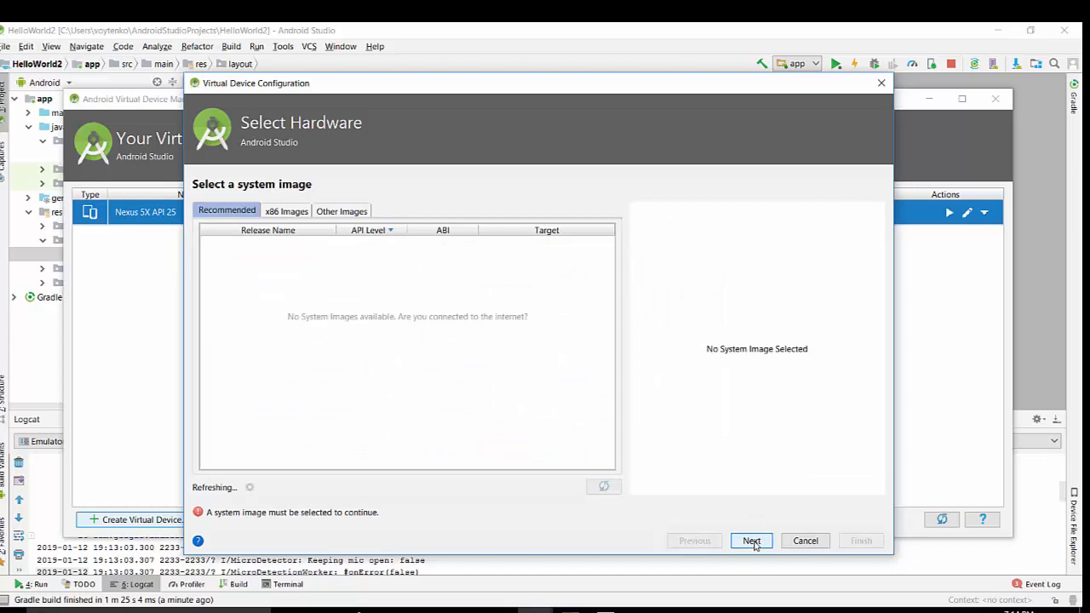
Select the Marshmallow API 23 system image and reach verification as Nexus One API 23
click(213, 262)
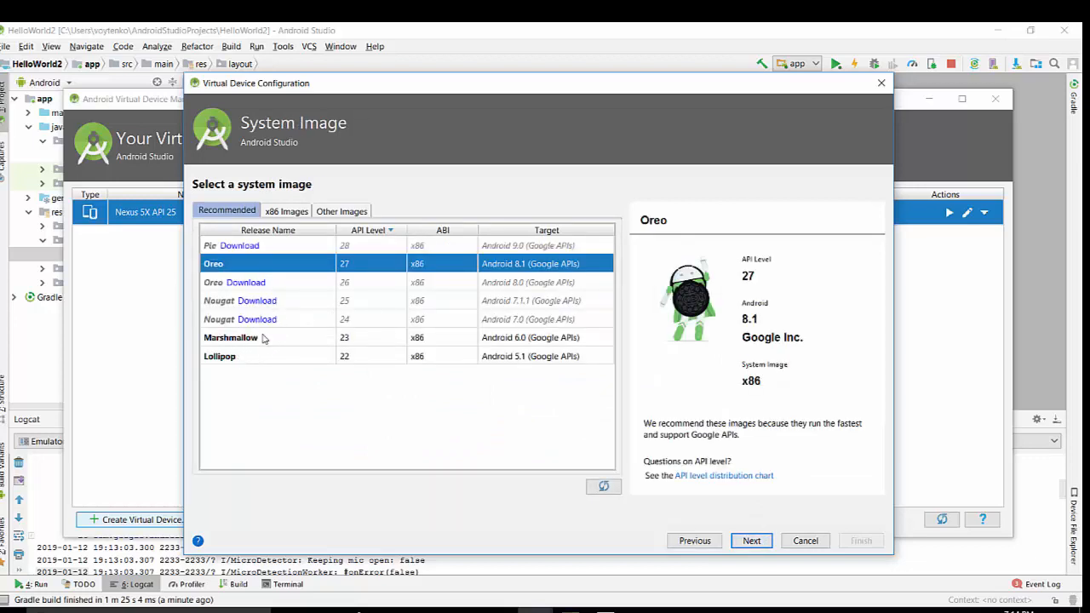
mouse_move(236, 365)
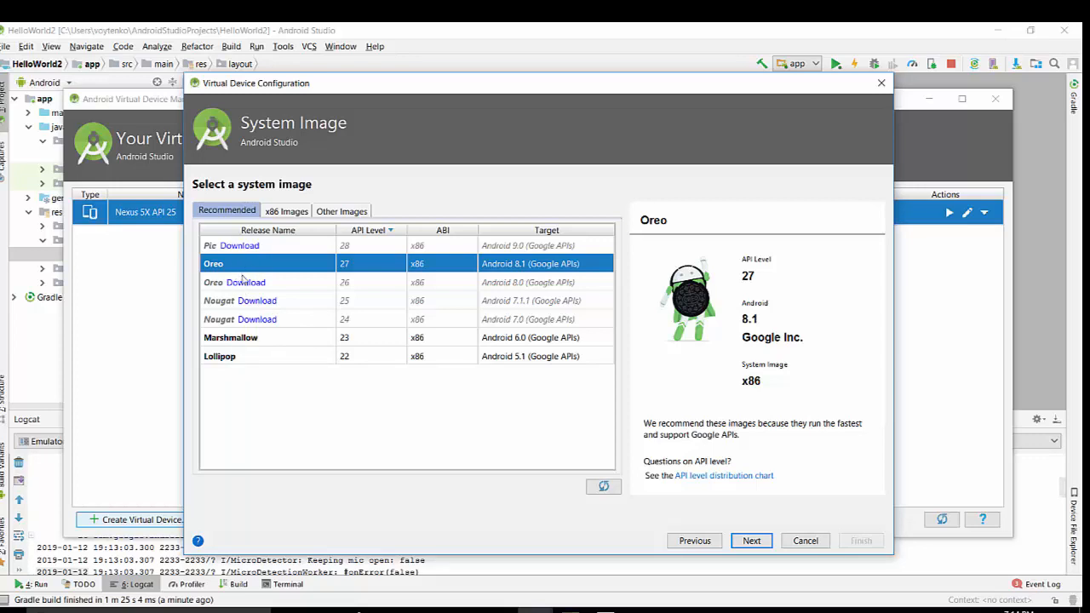
mouse_move(252, 345)
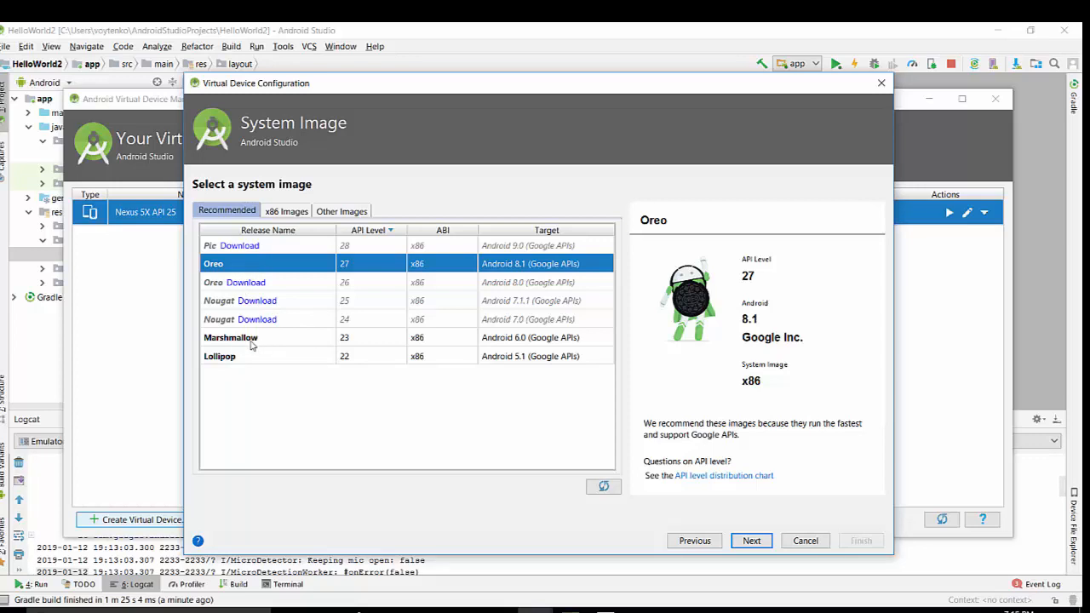
mouse_move(281, 361)
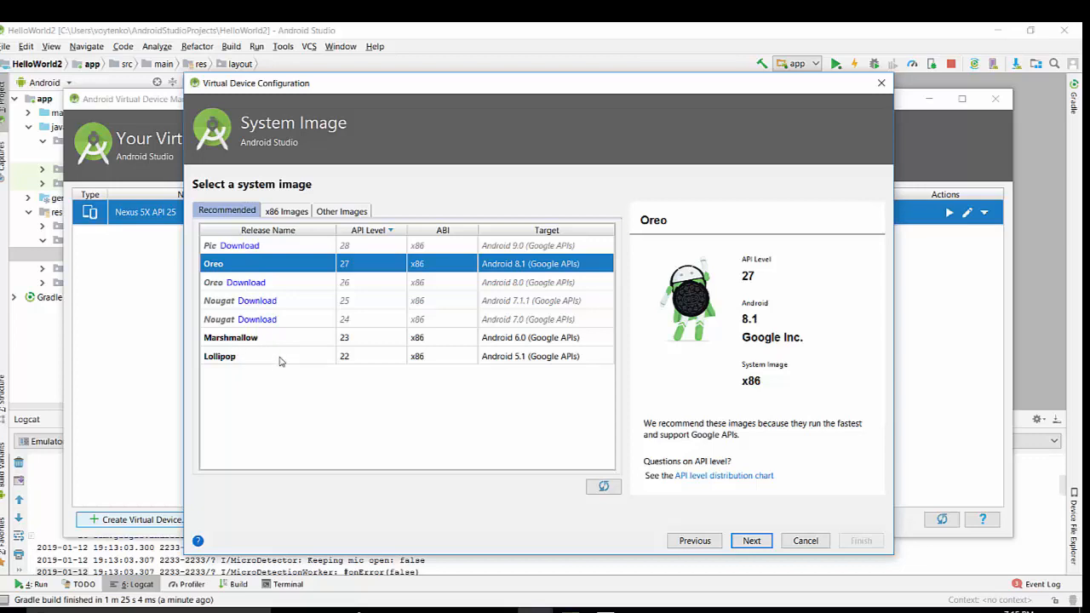
click(232, 337)
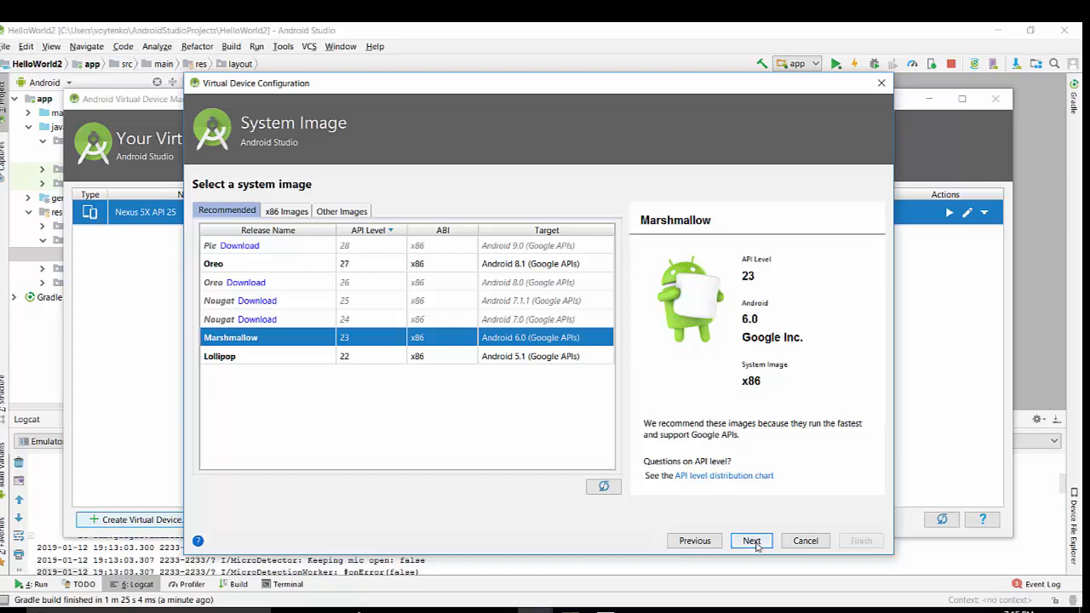
click(750, 541)
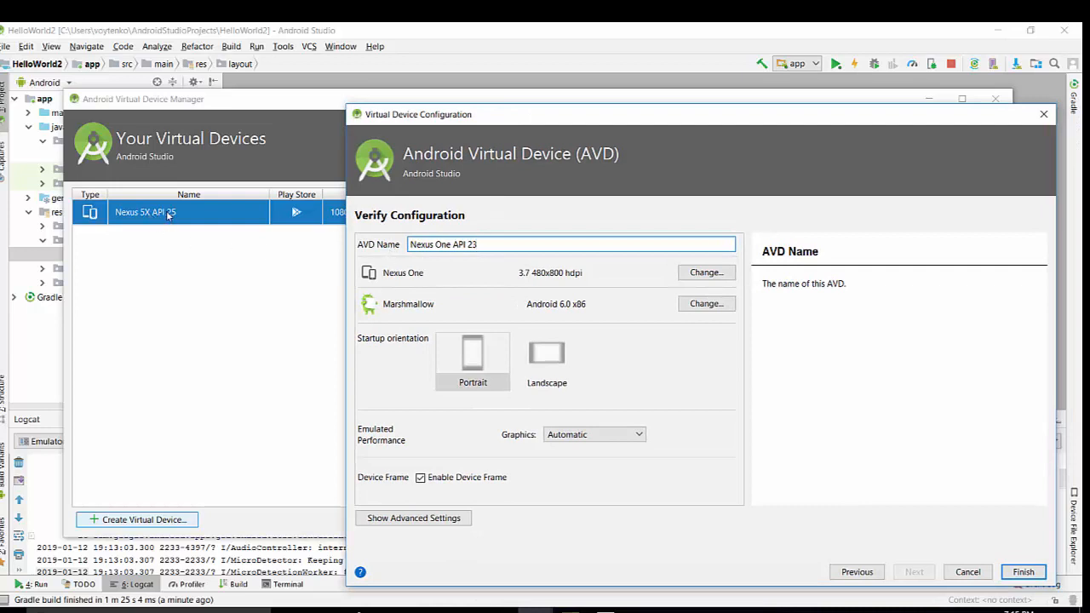
mouse_move(996, 596)
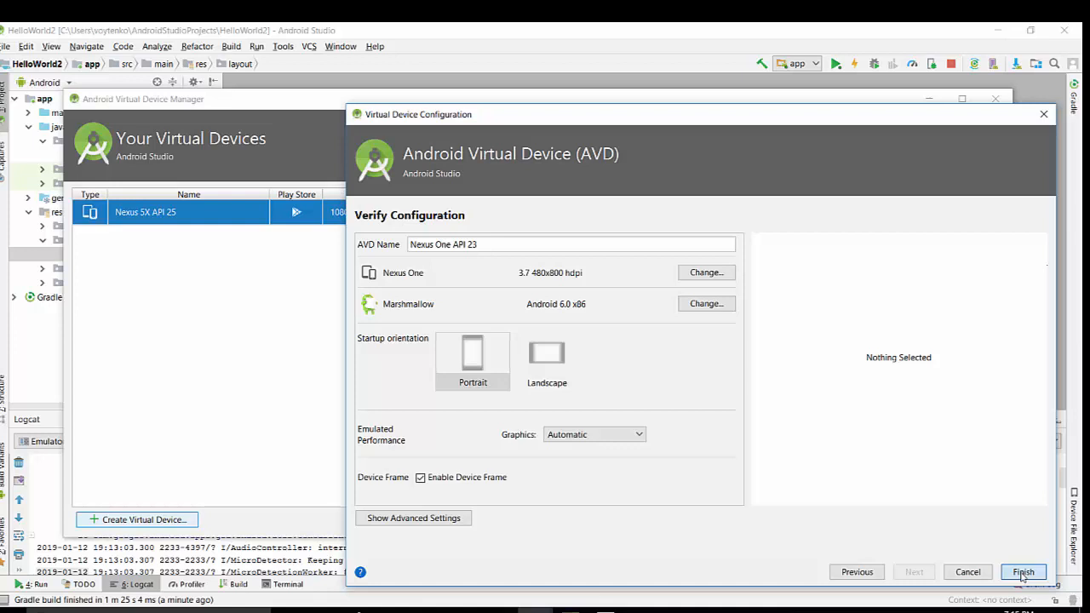
Finish creating Nexus One API 23 (Android 6.0, 2.5 GB), check it in the list, and close the AVD Manager
click(1023, 572)
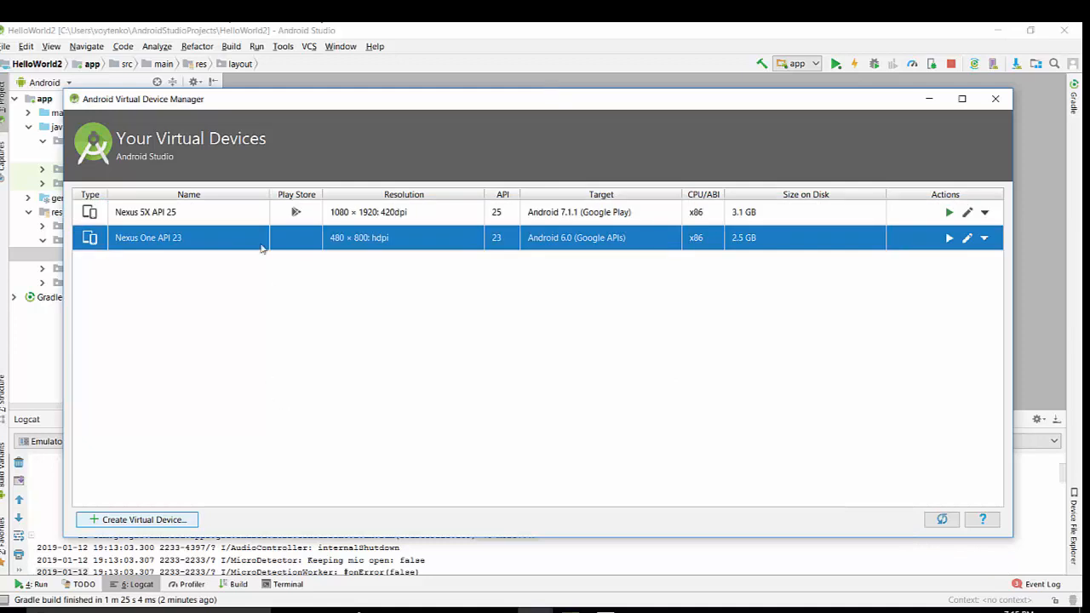
click(187, 211)
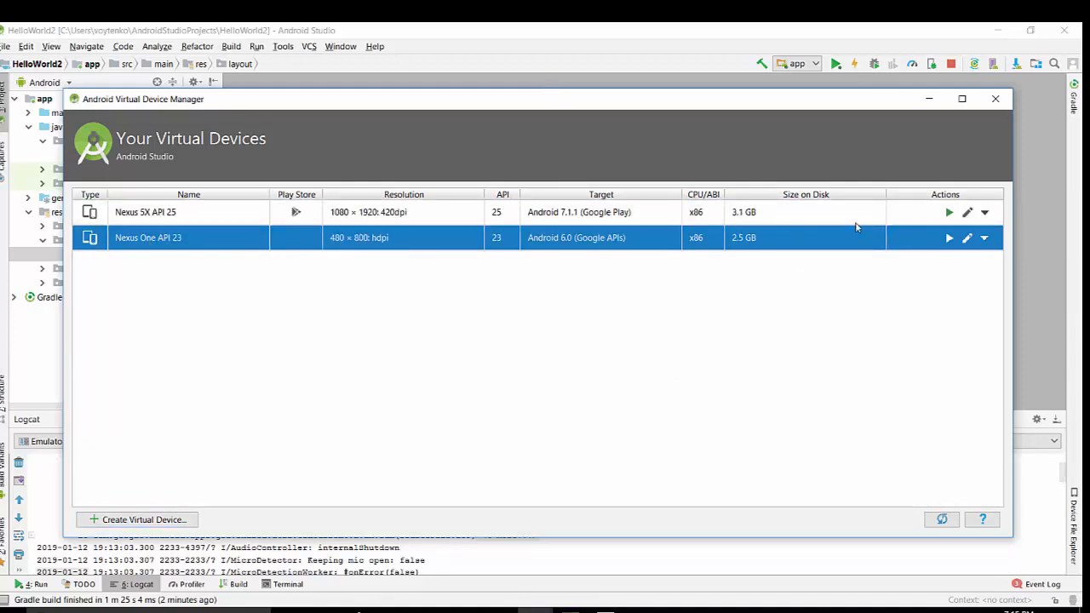
mouse_move(988, 213)
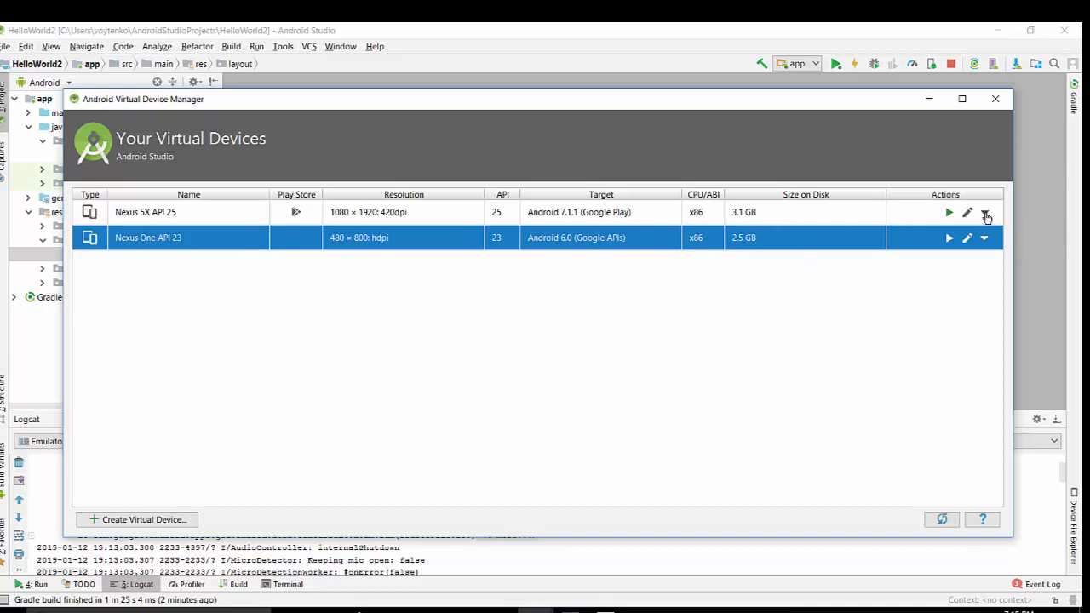
click(987, 238)
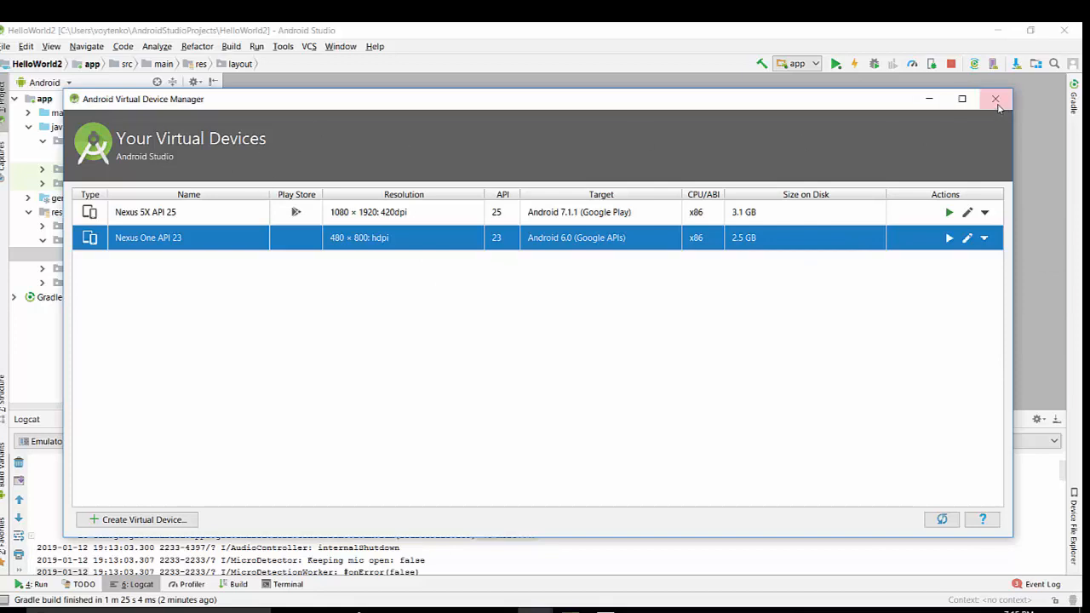
click(991, 99)
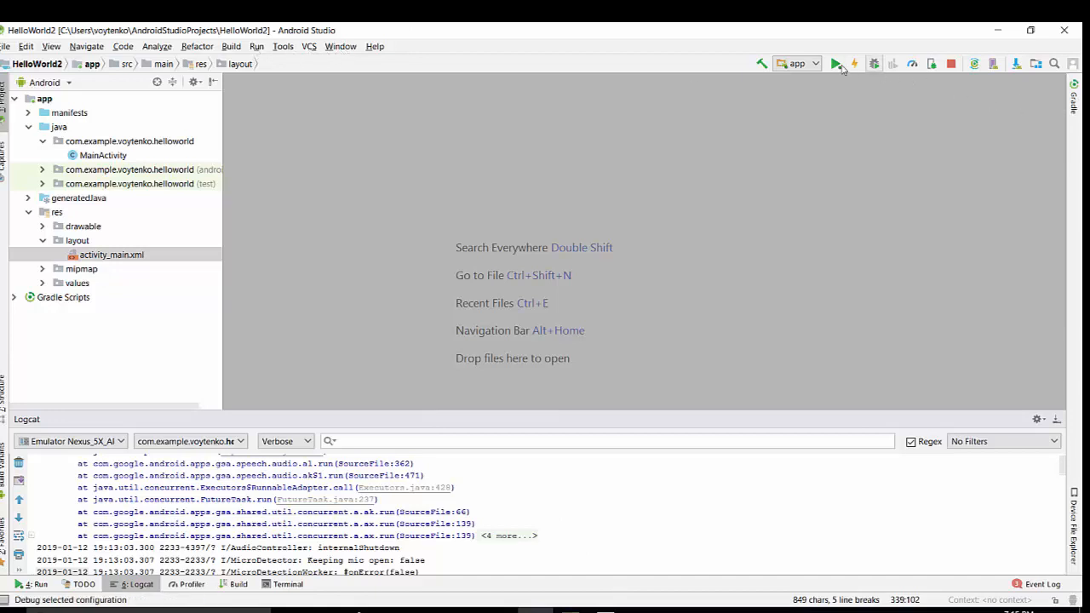
Run the app and pick Nexus One API 23 as the deployment target under Available Virtual Devices
click(841, 63)
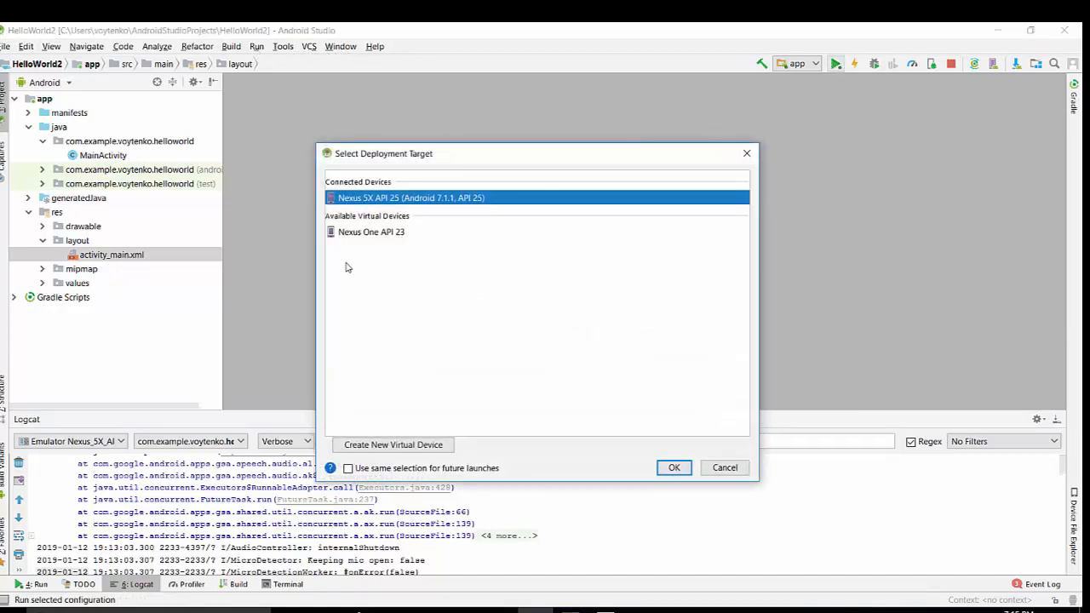
mouse_move(386, 242)
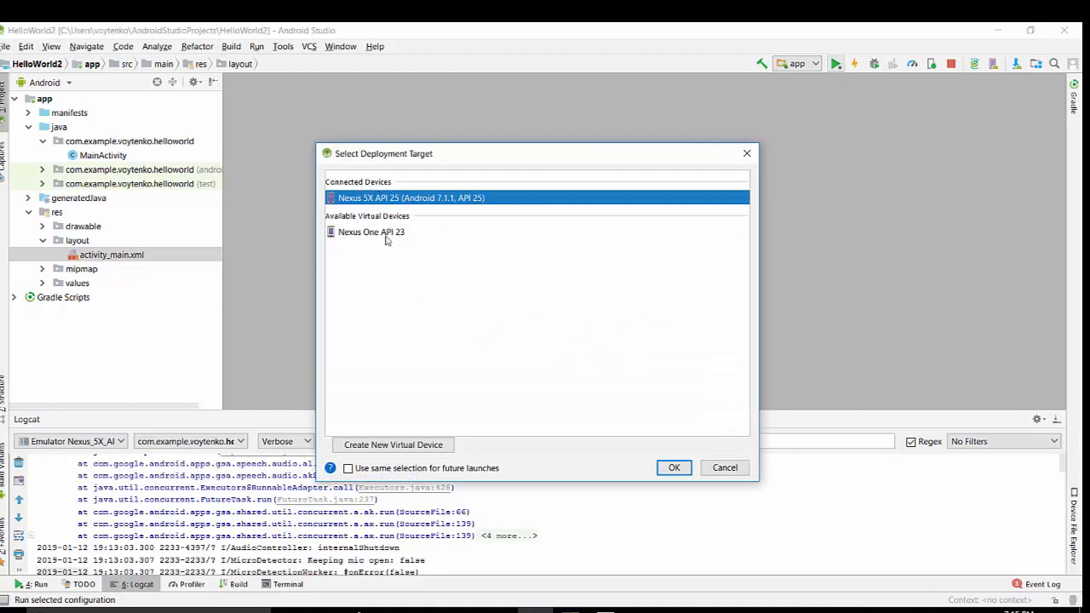
click(371, 231)
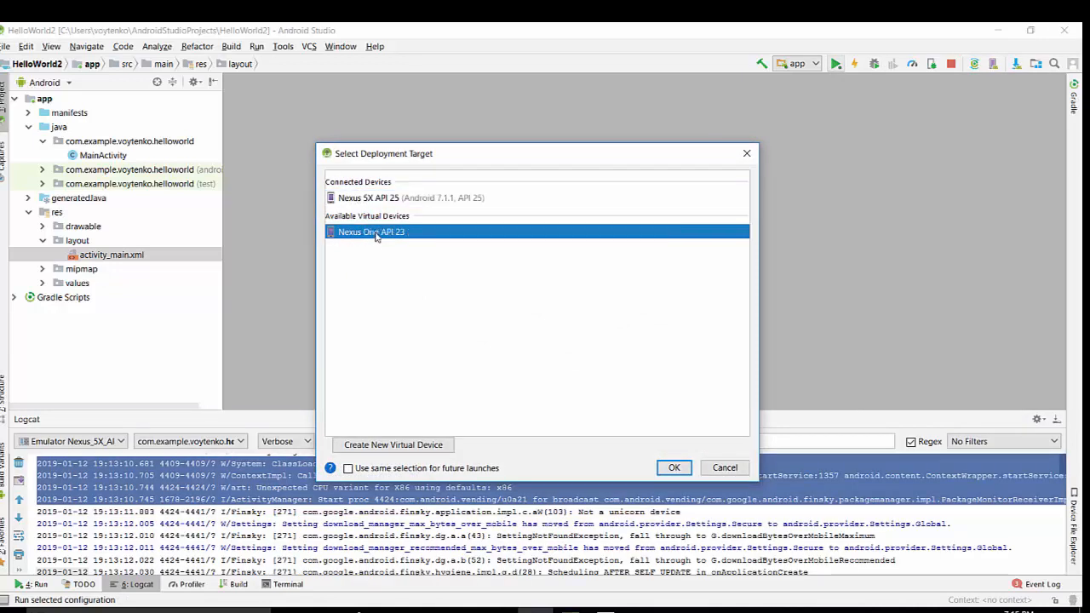
click(410, 198)
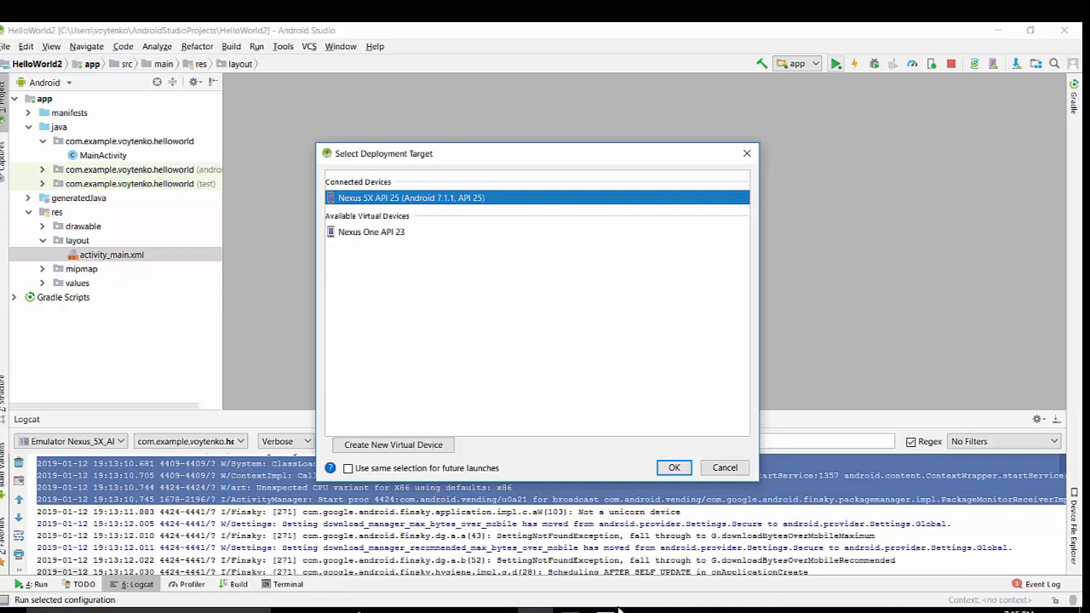
click(674, 466)
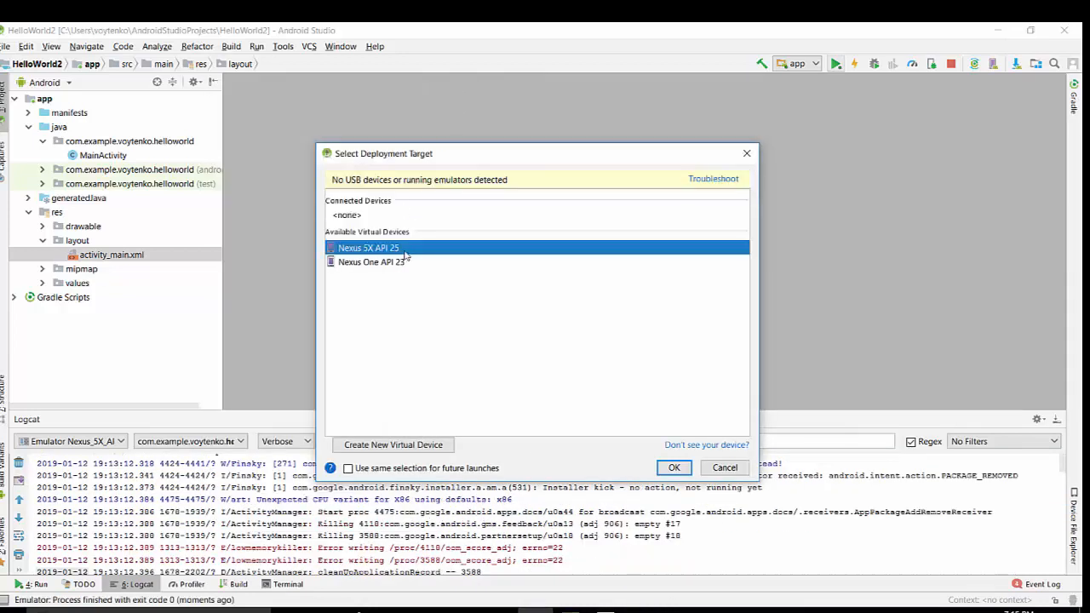
mouse_move(373, 269)
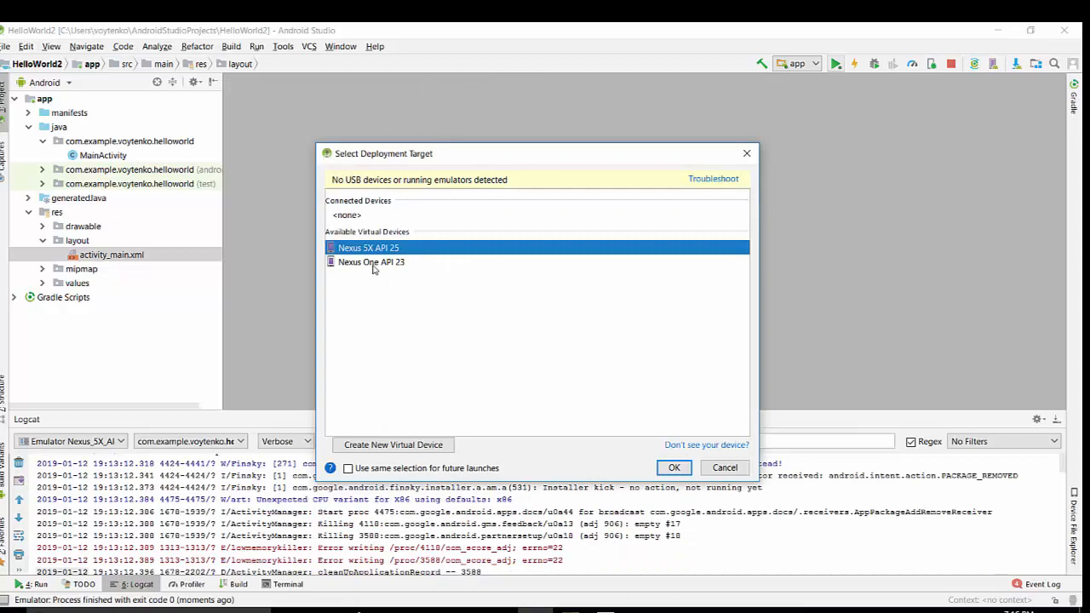
click(371, 263)
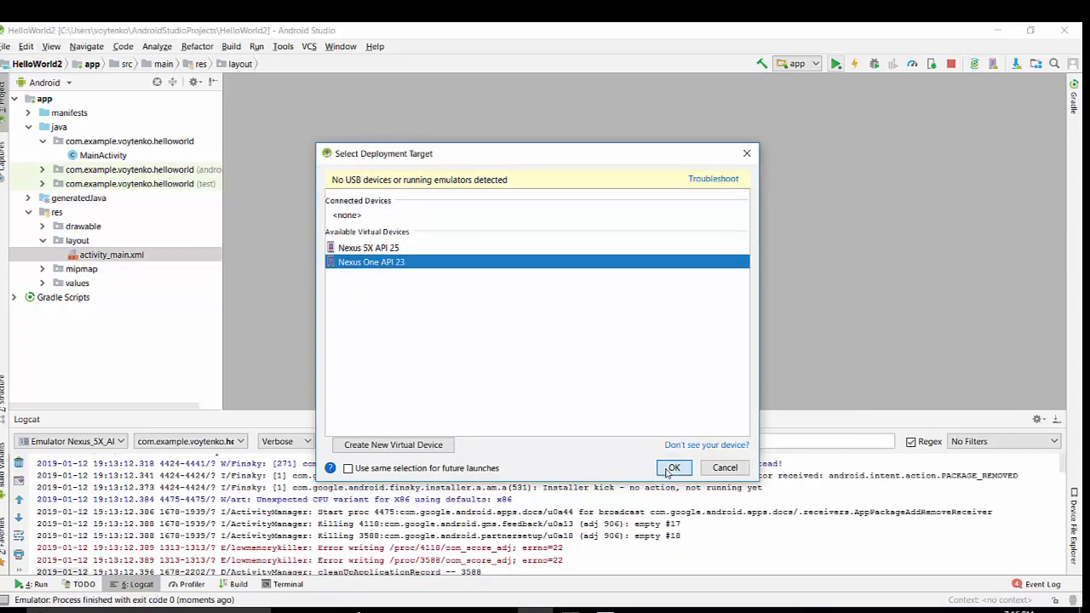
Confirm Nexus One API 23 as the deployment target so its emulator boots to the home screen
click(674, 466)
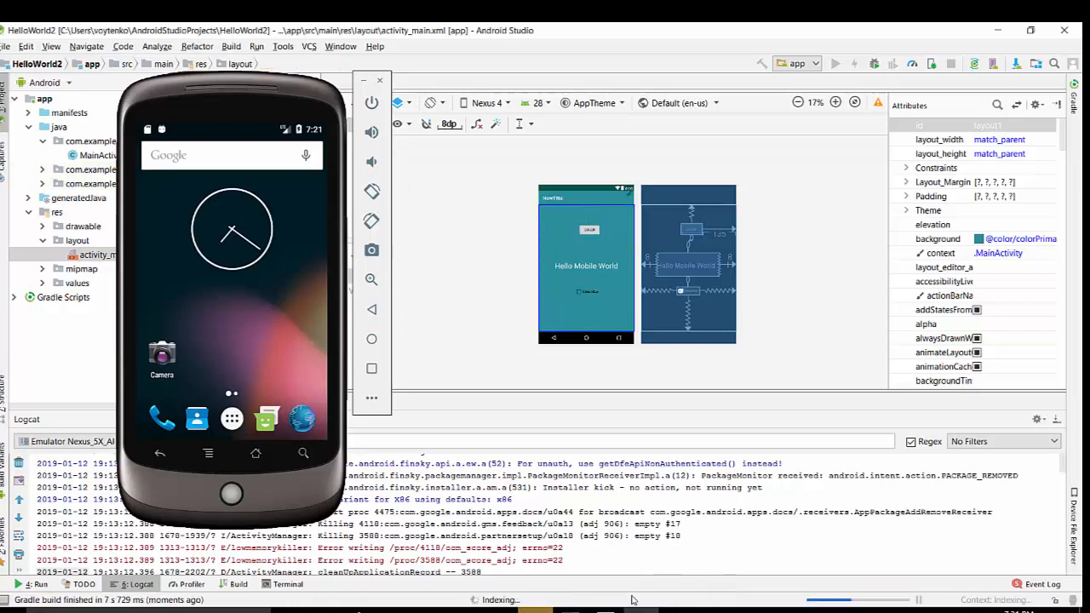
click(843, 63)
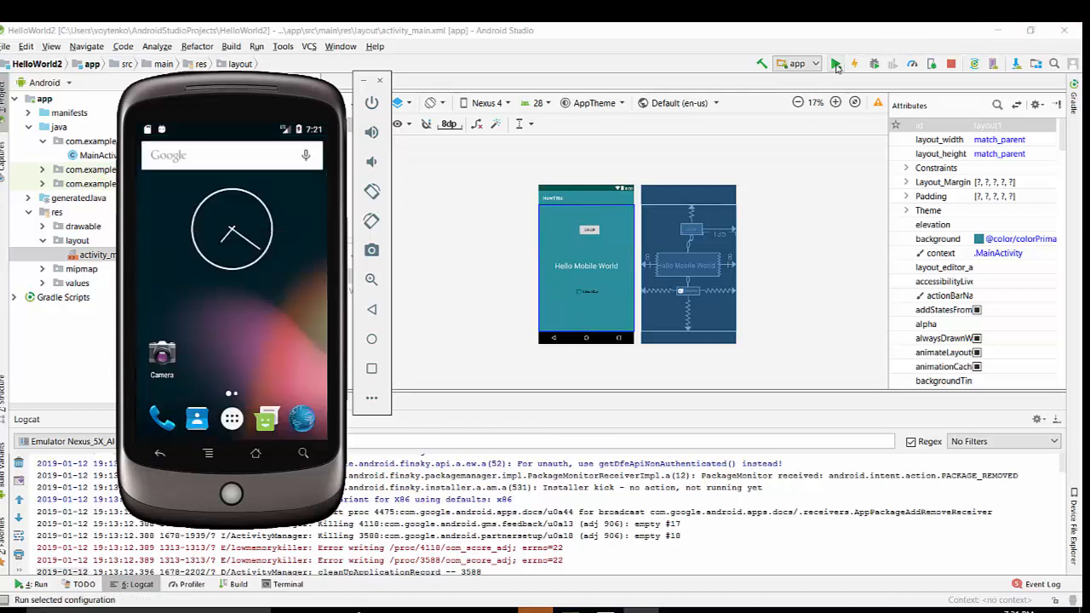
Run HelloWorld2 again with Nexus 5X API 25 as the target, showing Hello Mobile World on both emulators
click(838, 61)
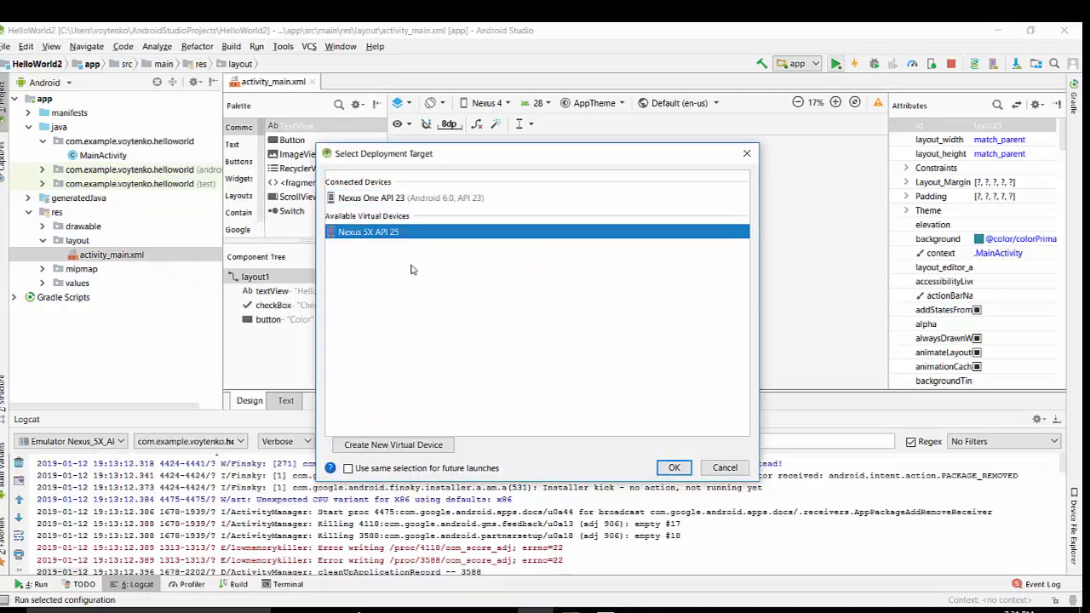
click(674, 467)
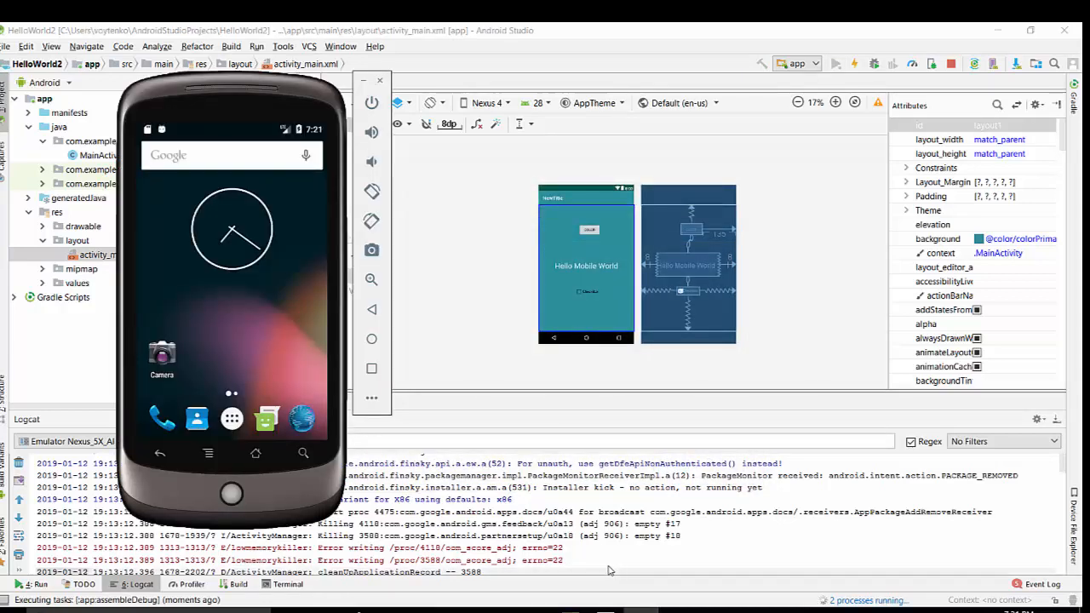
click(842, 65)
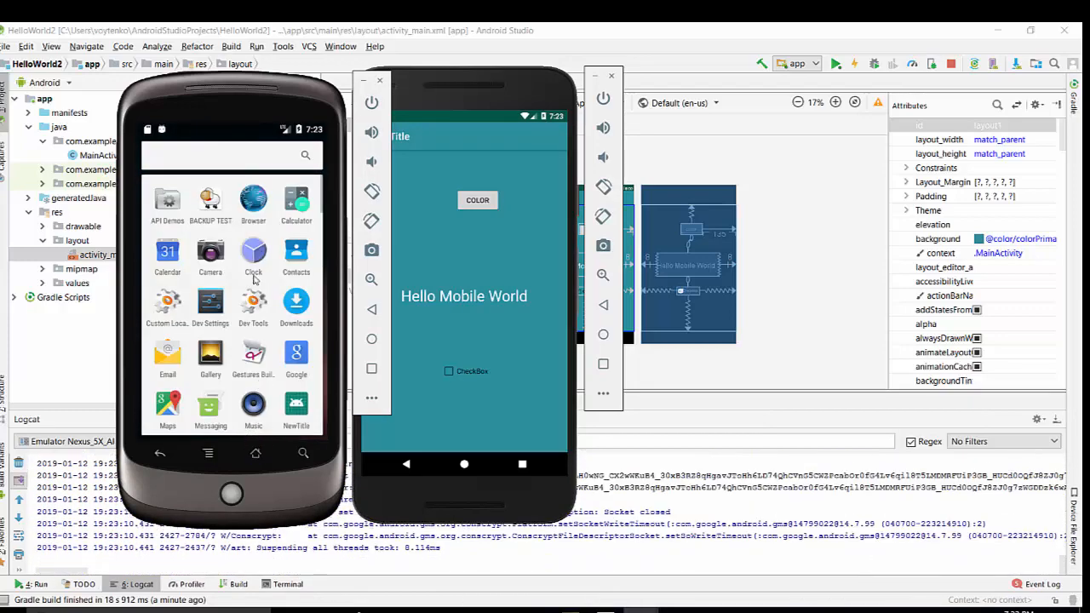
scroll(down, 3)
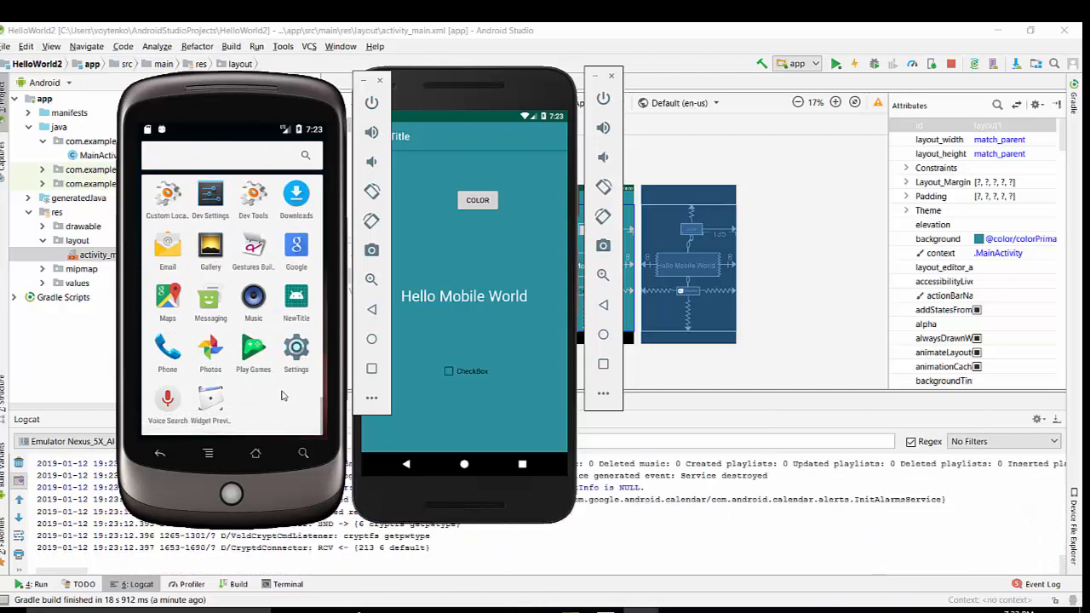